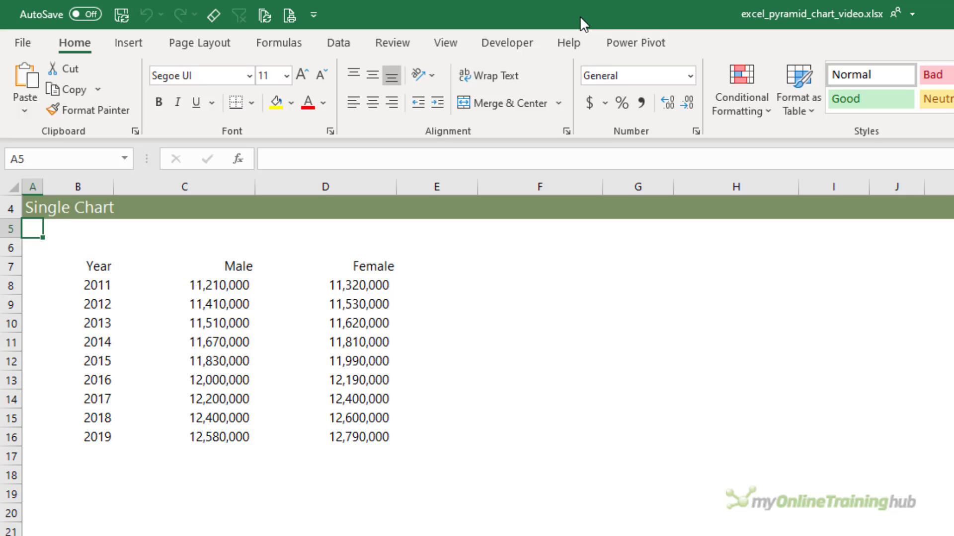
pyautogui.moveTo(154, 258)
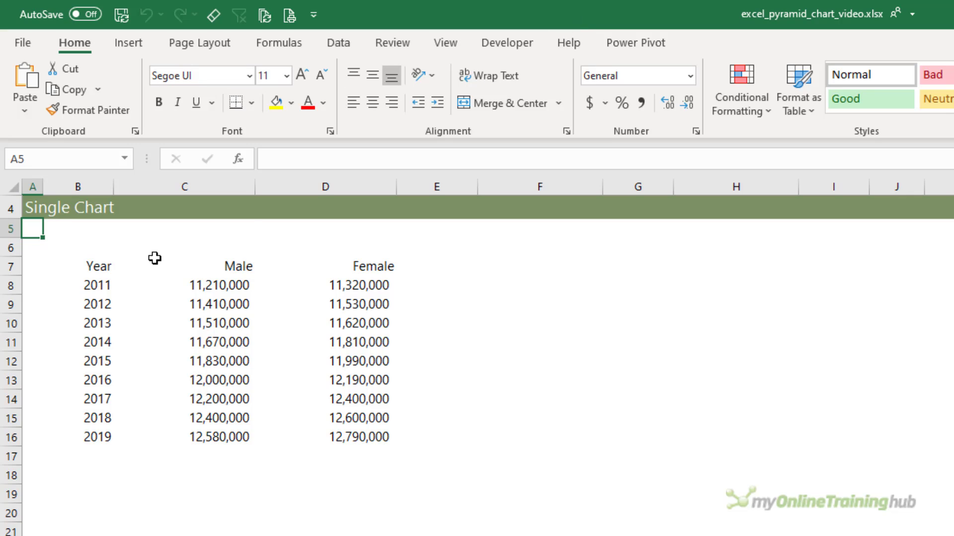
pyautogui.moveTo(440, 268)
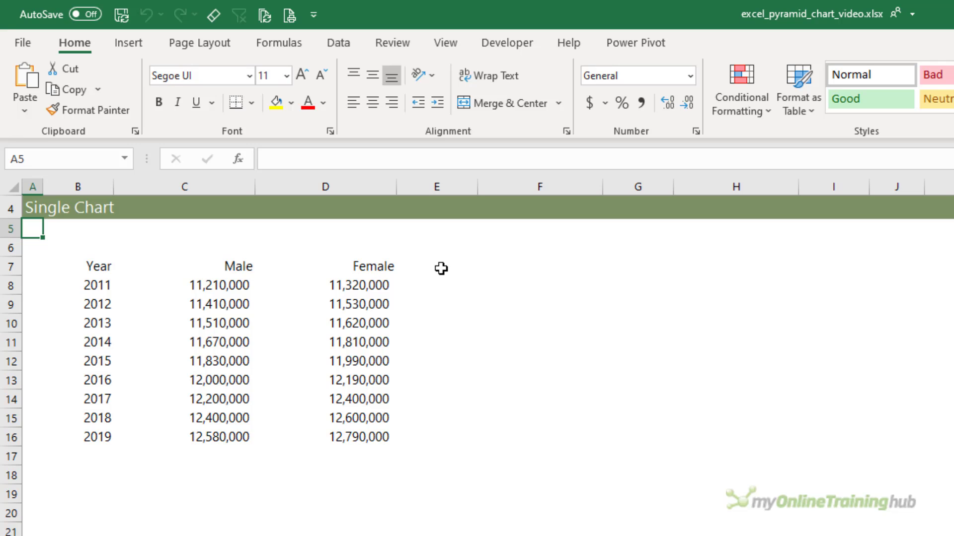
# Enter the helper value -1 in cell F7.
pyautogui.click(538, 266)
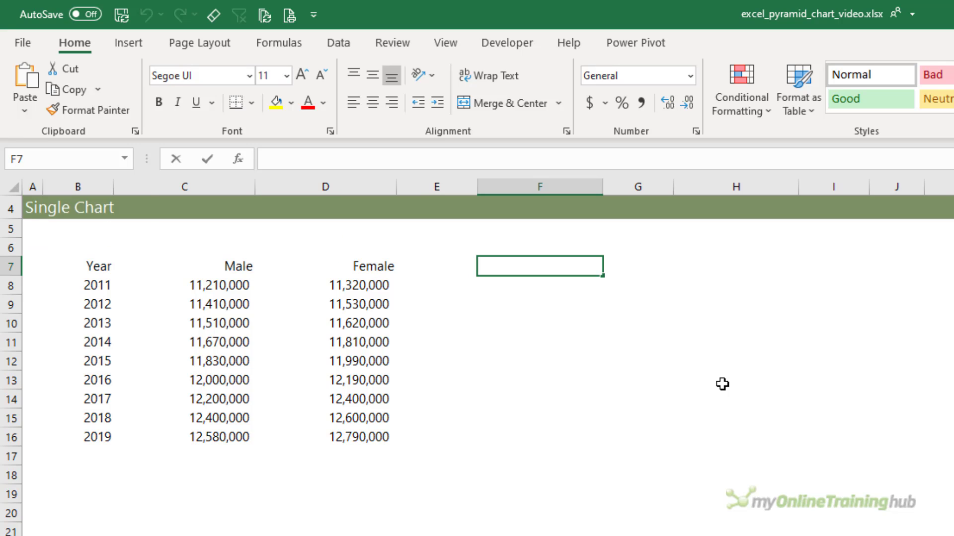
pyautogui.write('-1')
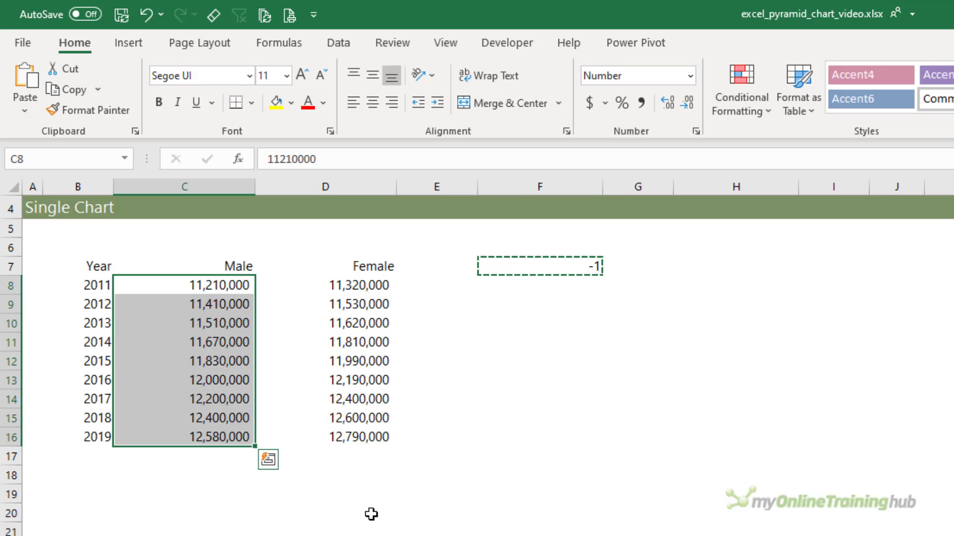
# Multiply the Male figures in C8:C16 by -1 with Paste Special Multiply.
pyautogui.click(25, 103)
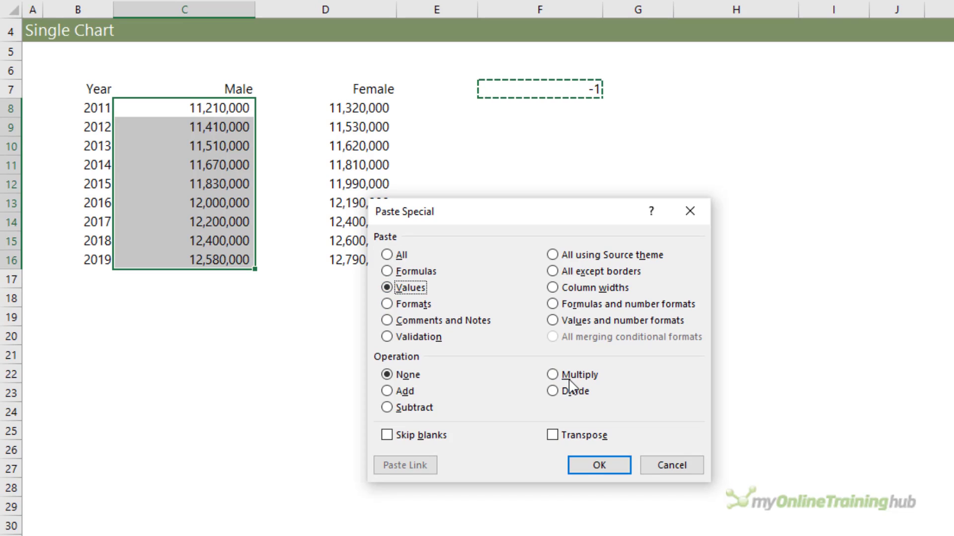
pyautogui.click(552, 375)
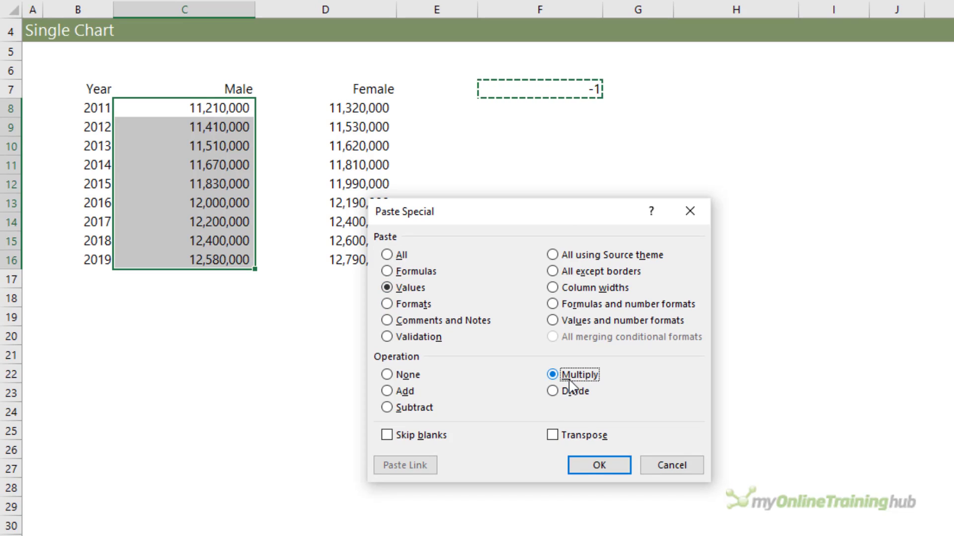
pyautogui.click(598, 465)
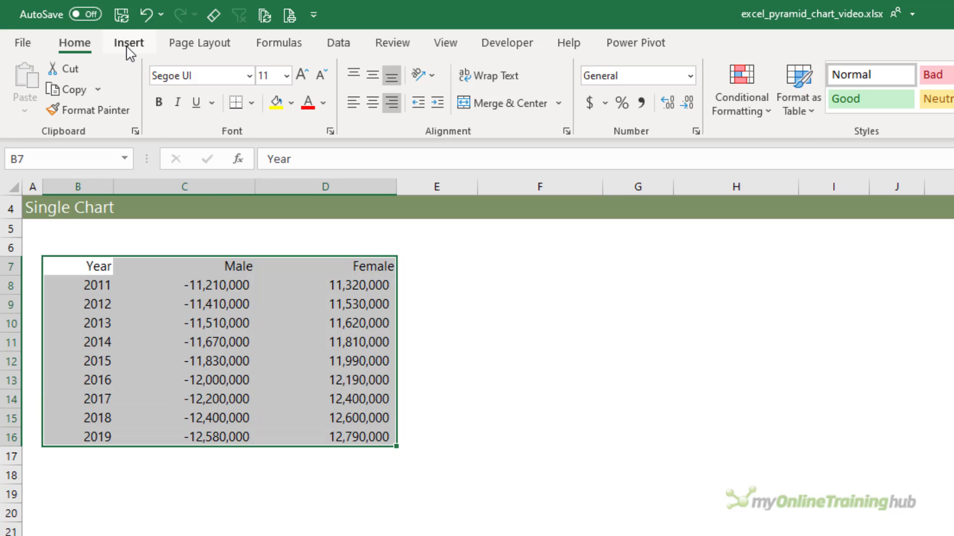
# Insert a 2-D Clustered Bar chart from the Year, Male and Female data in B7:D16.
pyautogui.click(128, 43)
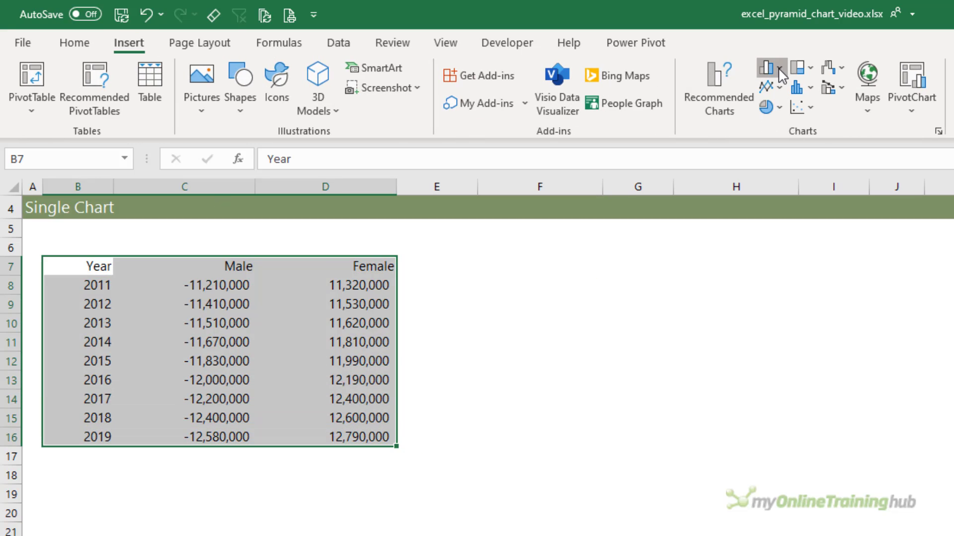
pyautogui.click(765, 67)
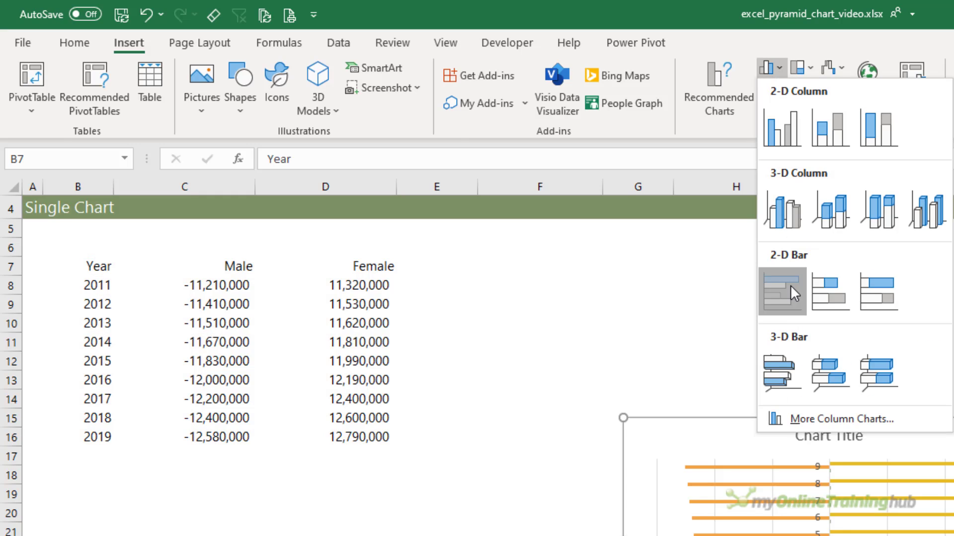
pyautogui.click(781, 290)
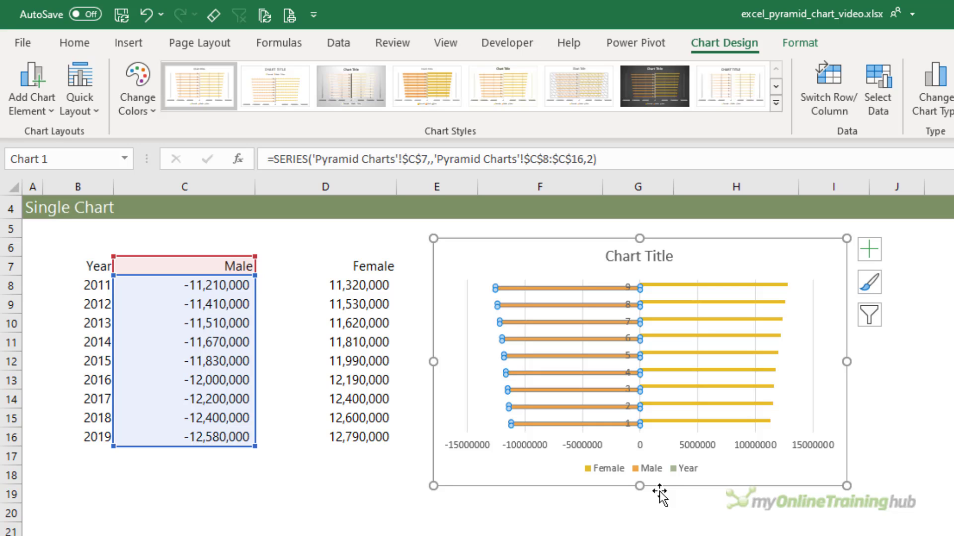
# Set the bar series overlap to 100% and gap width to 50%.
pyautogui.press('ctrl+1')
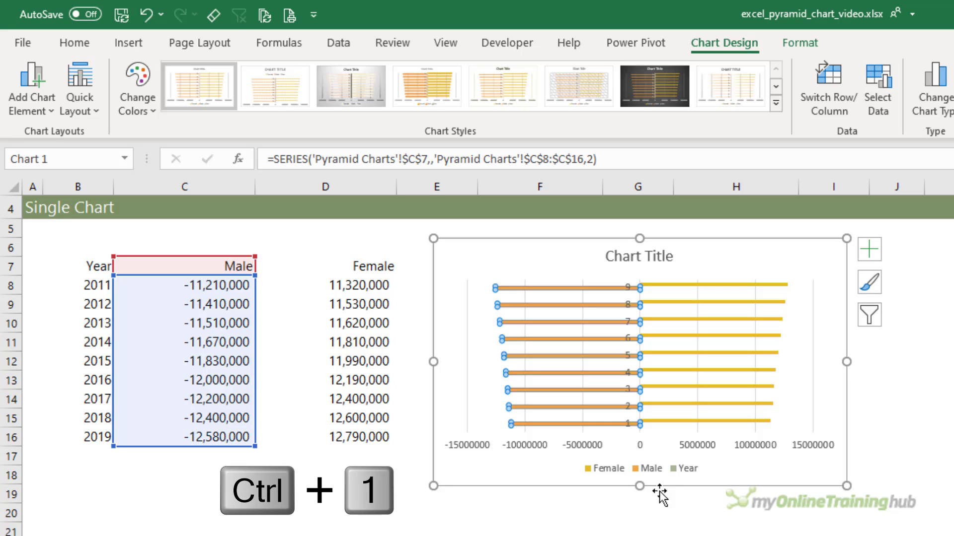
pyautogui.press('ctrl+1')
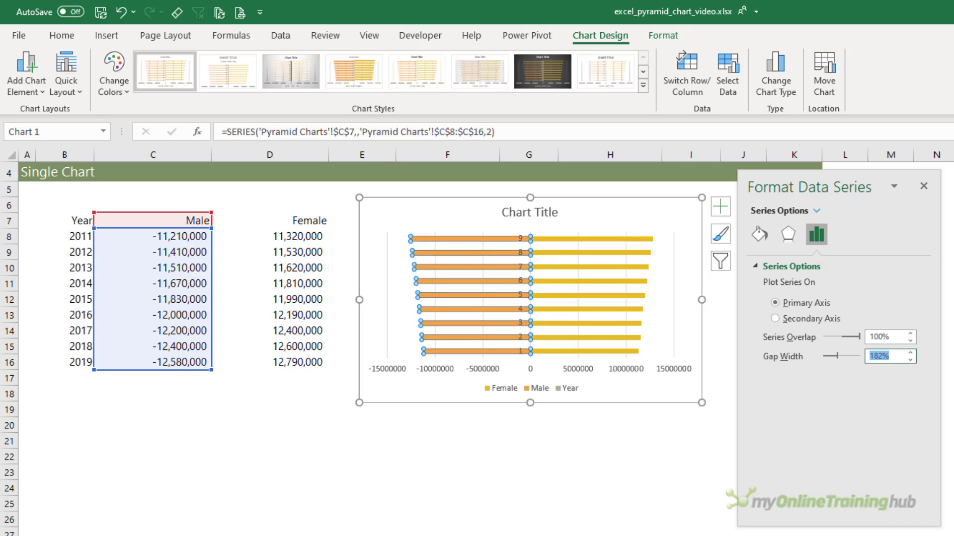
pyautogui.write('50%')
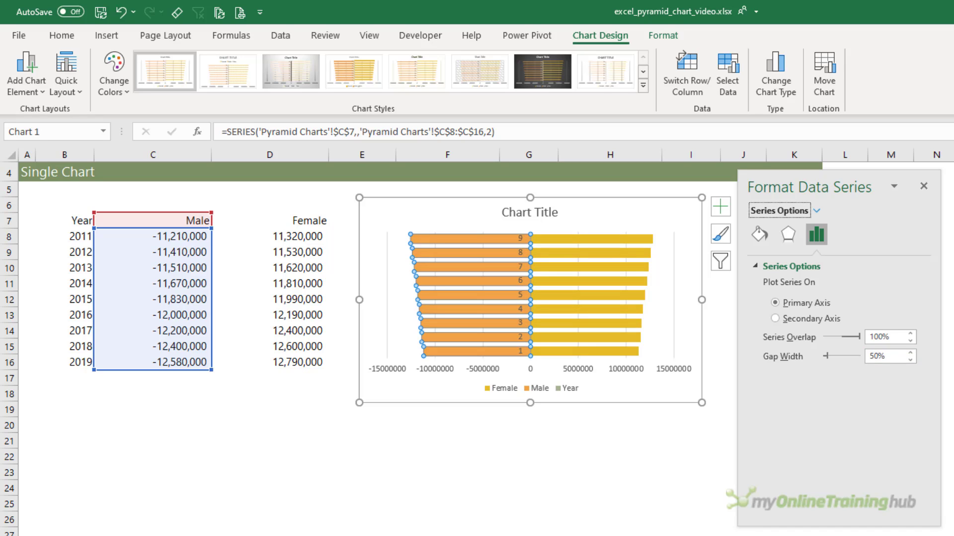
pyautogui.moveTo(532, 369)
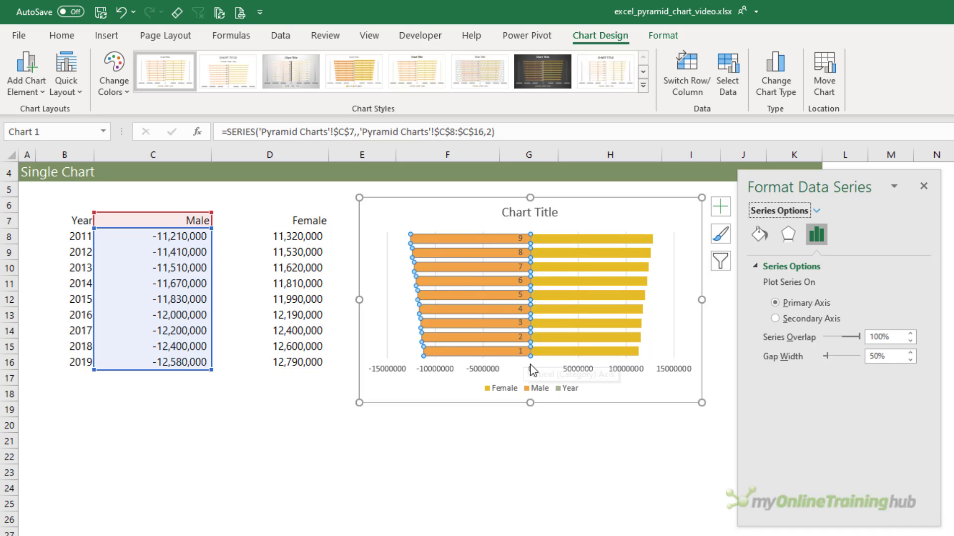
pyautogui.moveTo(523, 316)
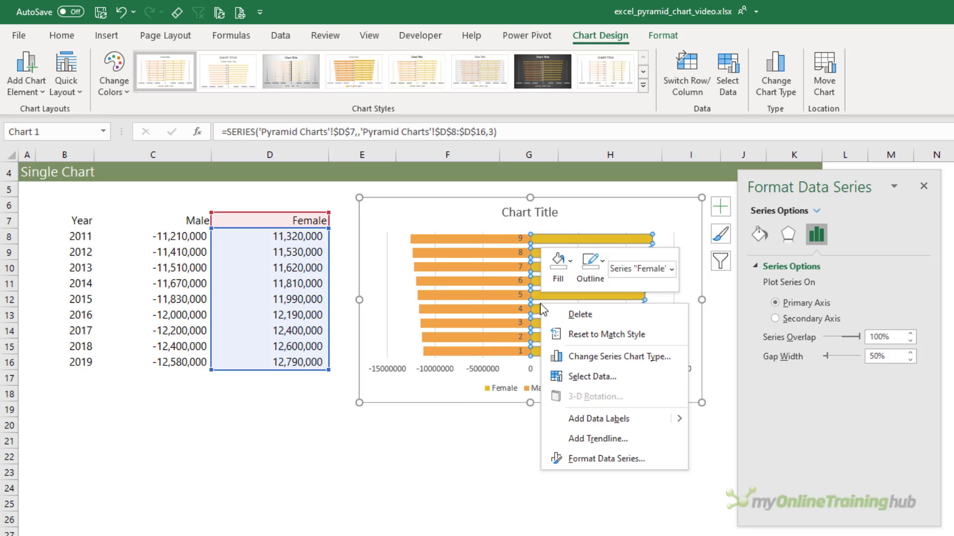
pyautogui.moveTo(591, 377)
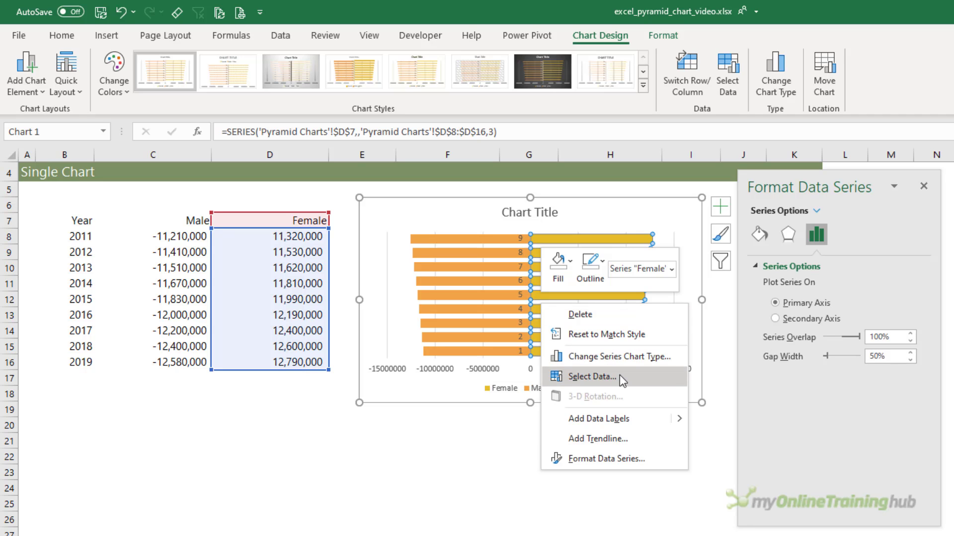
# Remove the Year series and use B8:B16 (2011–2019) as the axis labels.
pyautogui.click(593, 376)
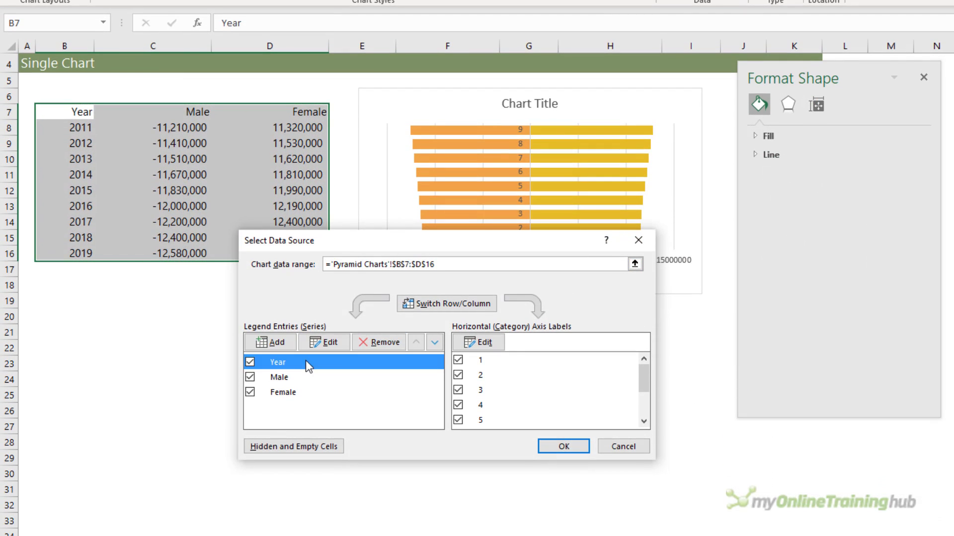
pyautogui.click(378, 341)
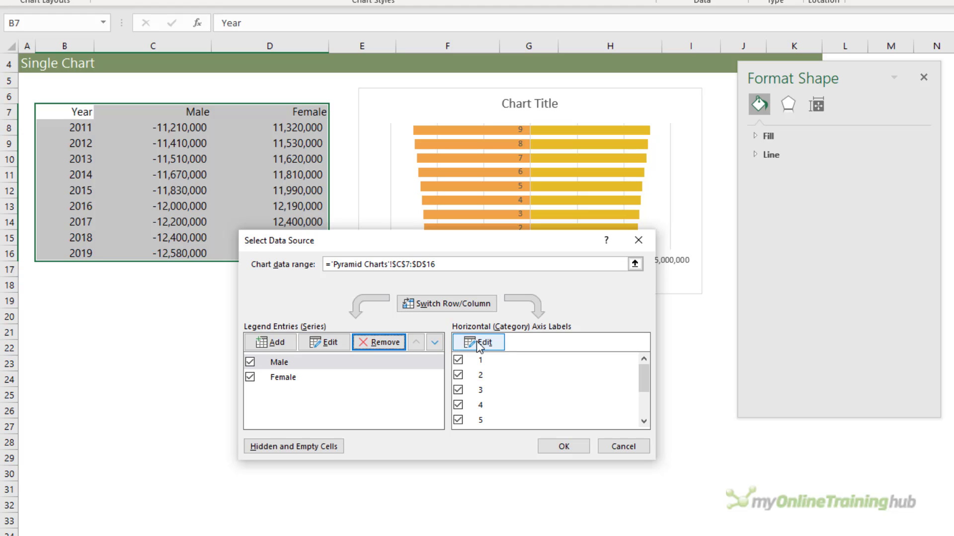
pyautogui.click(479, 342)
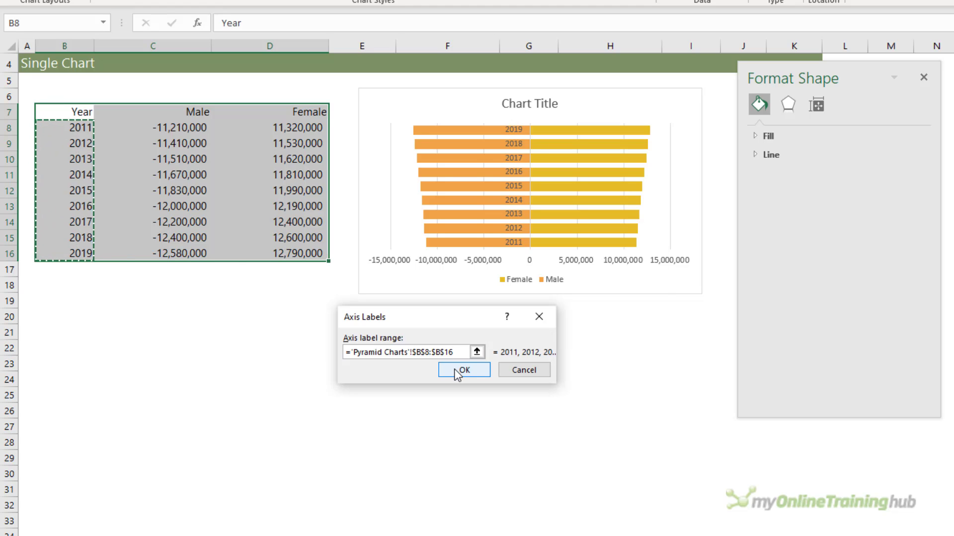
pyautogui.click(463, 369)
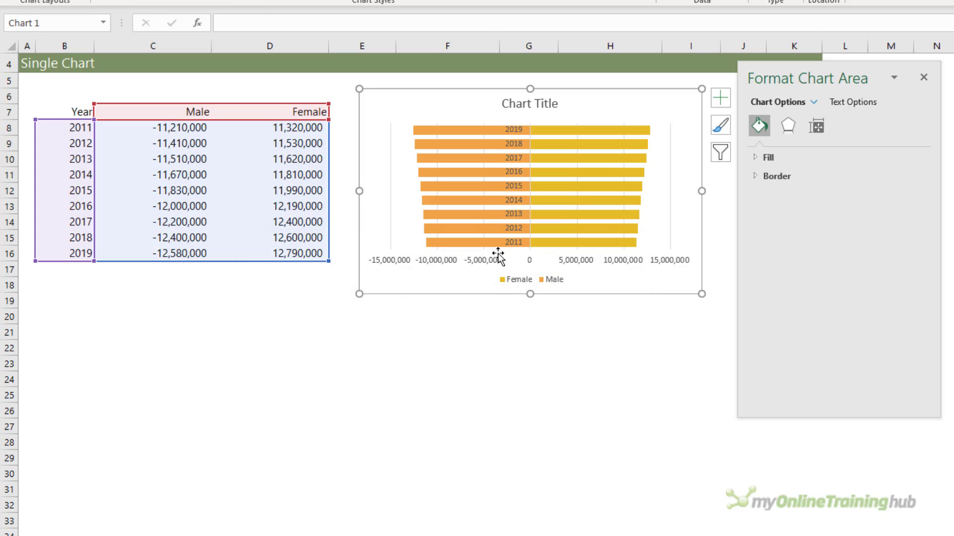
pyautogui.moveTo(498, 259)
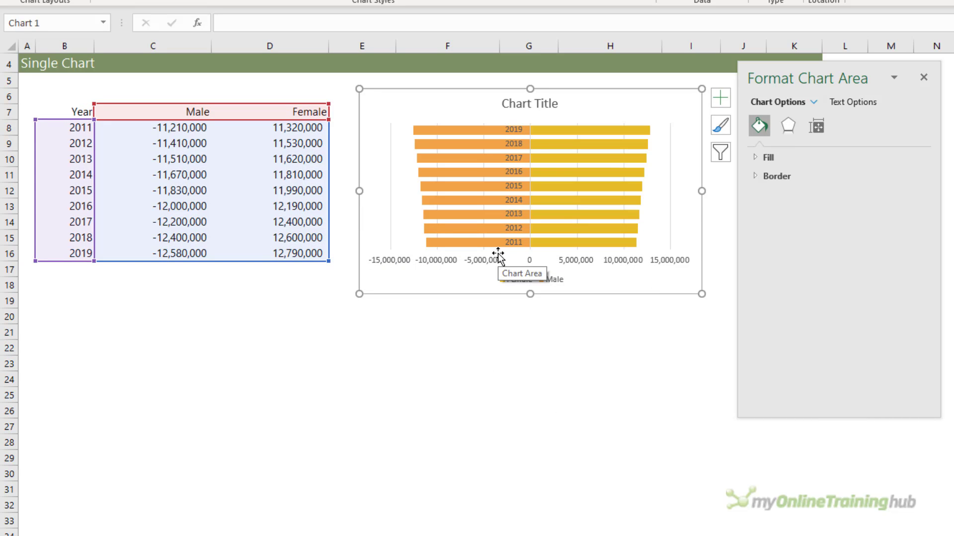
# Reverse the year order so 2011 is on top, and set value axis labels to High.
pyautogui.moveTo(79, 127); pyautogui.dragTo(152, 159)
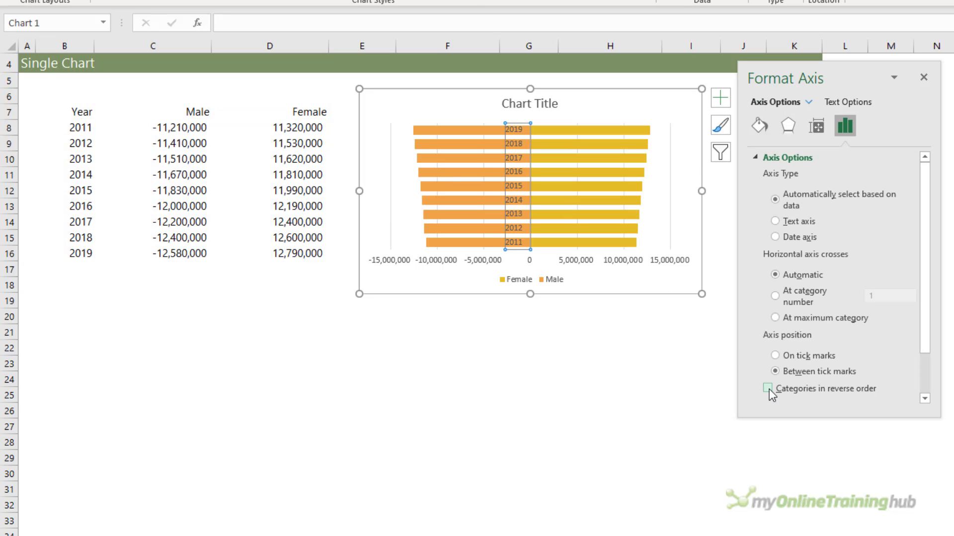
pyautogui.click(769, 388)
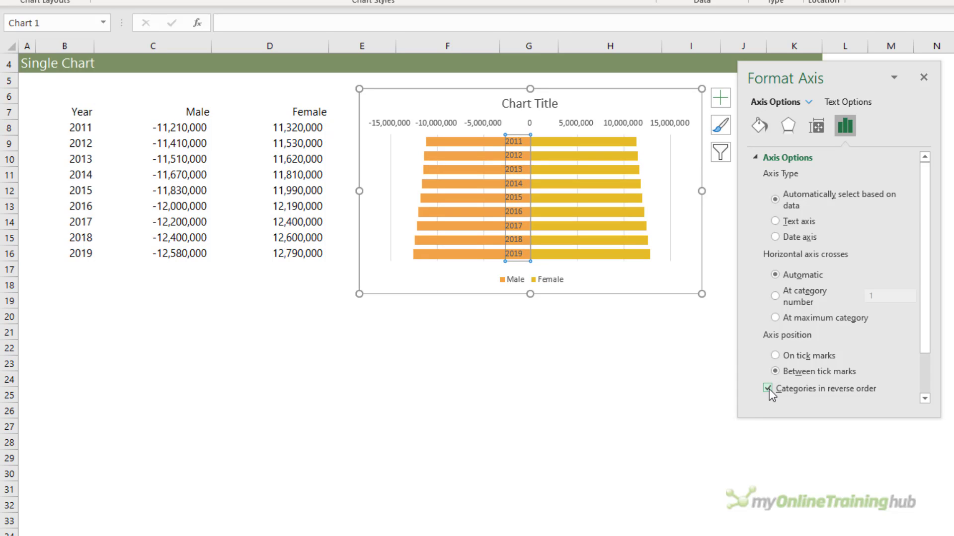
pyautogui.click(770, 389)
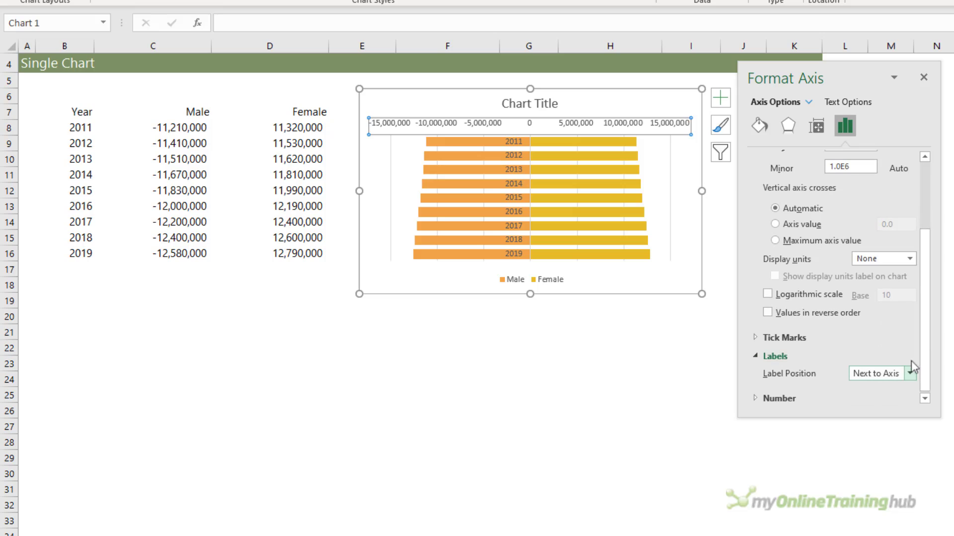
pyautogui.click(913, 374)
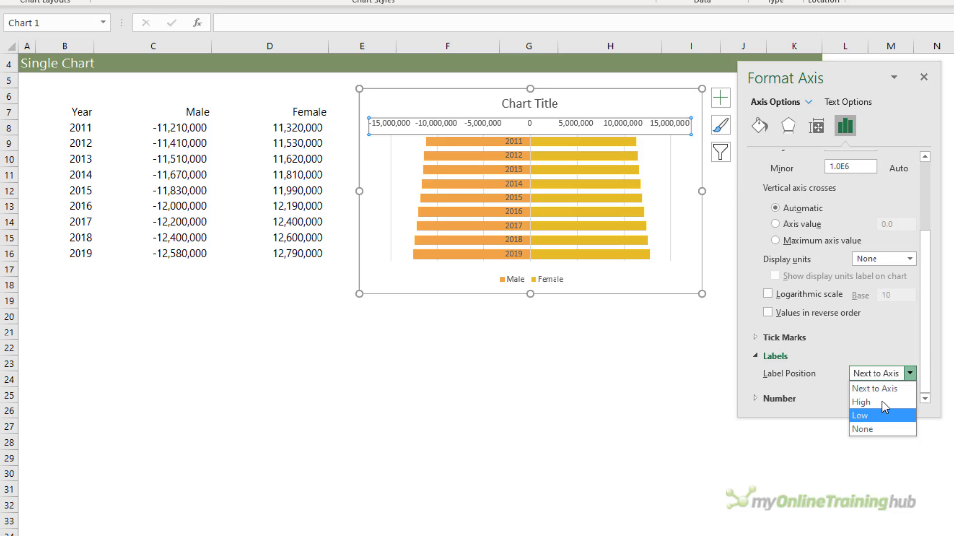
pyautogui.moveTo(861, 402)
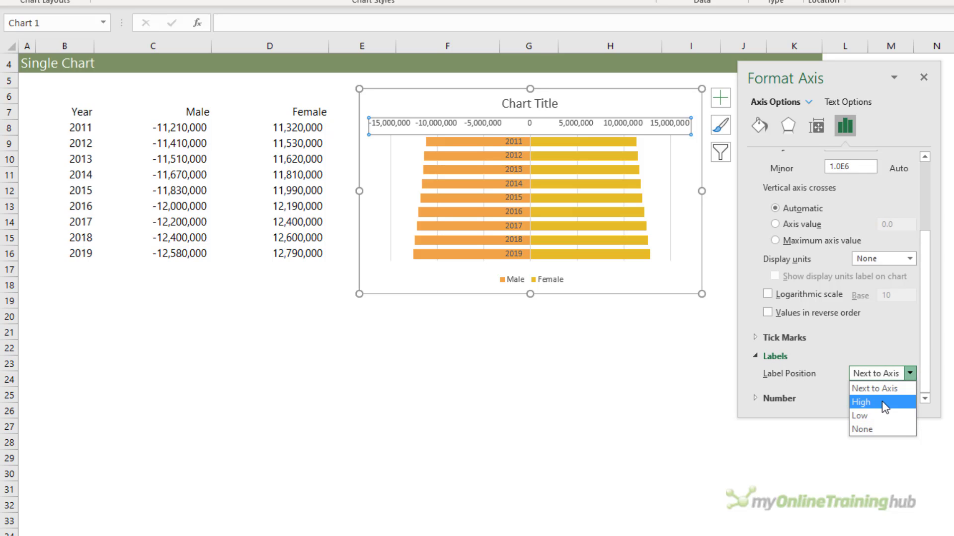
pyautogui.click(862, 402)
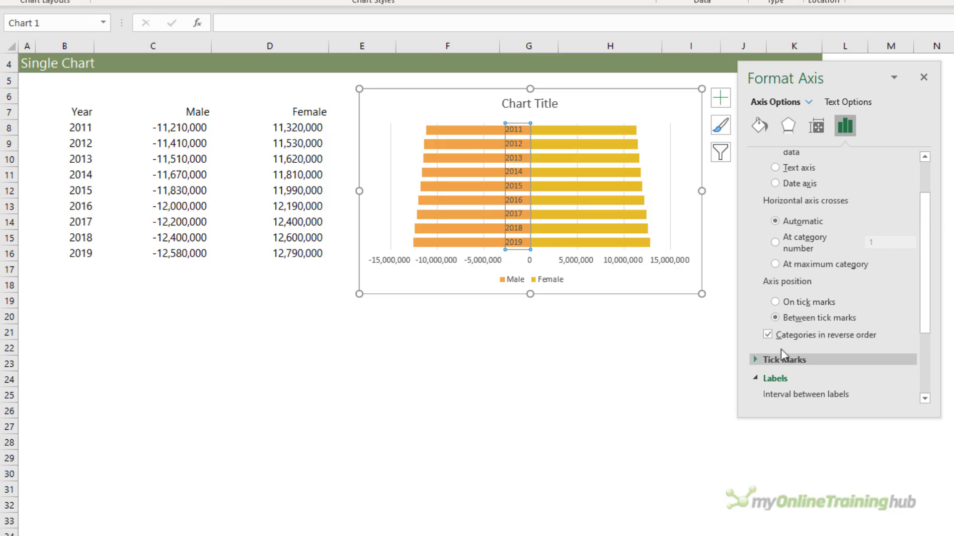
# Set the vertical axis Label Position to Low, moving years to the left edge.
pyautogui.scroll(-3)
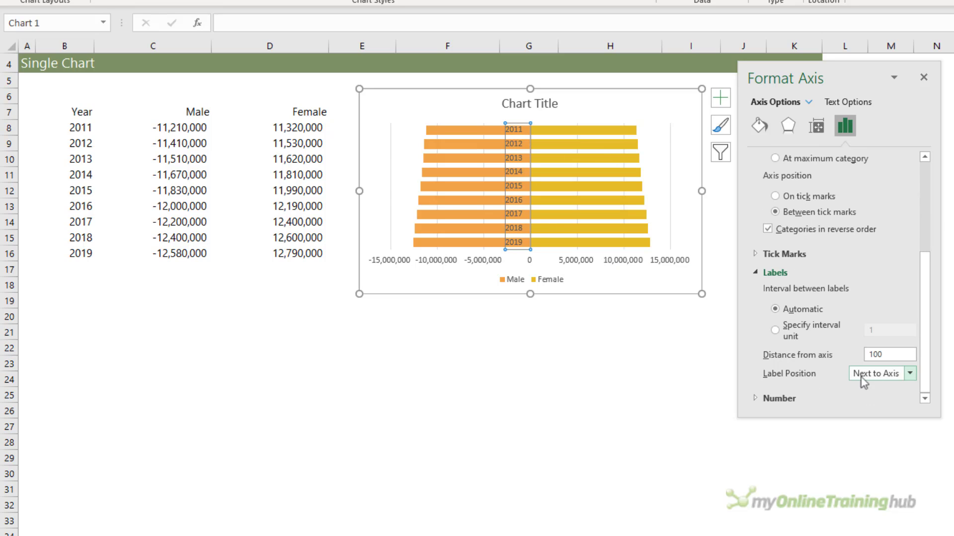
pyautogui.click(908, 374)
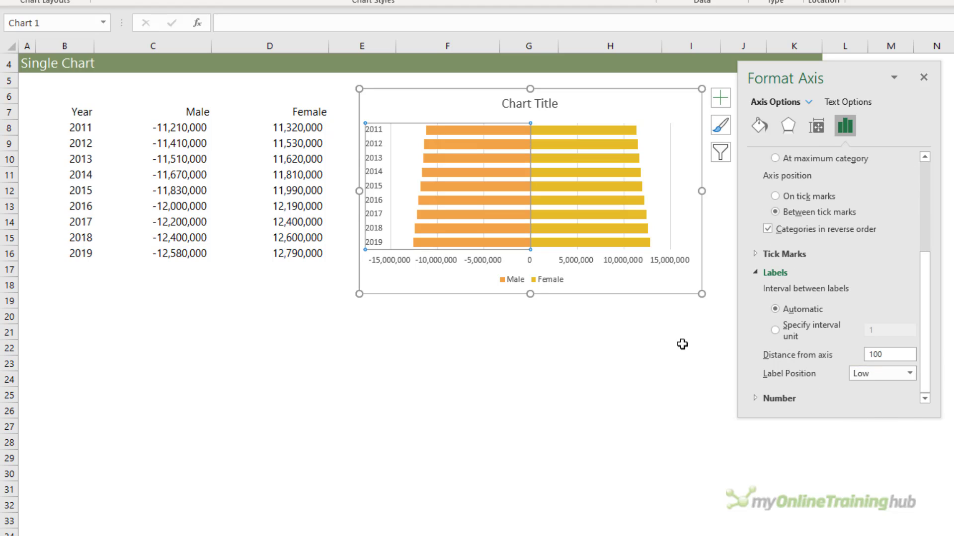
pyautogui.click(816, 125)
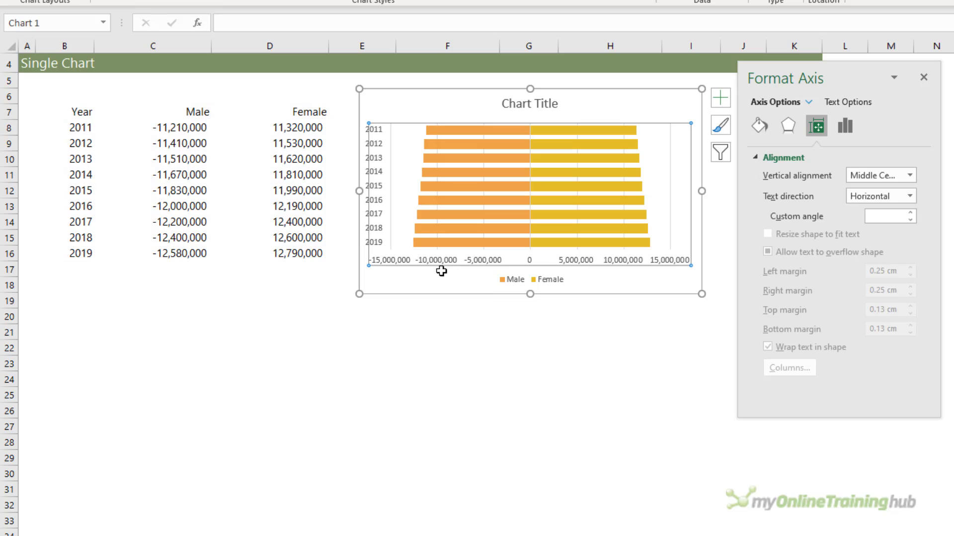
pyautogui.moveTo(426, 287)
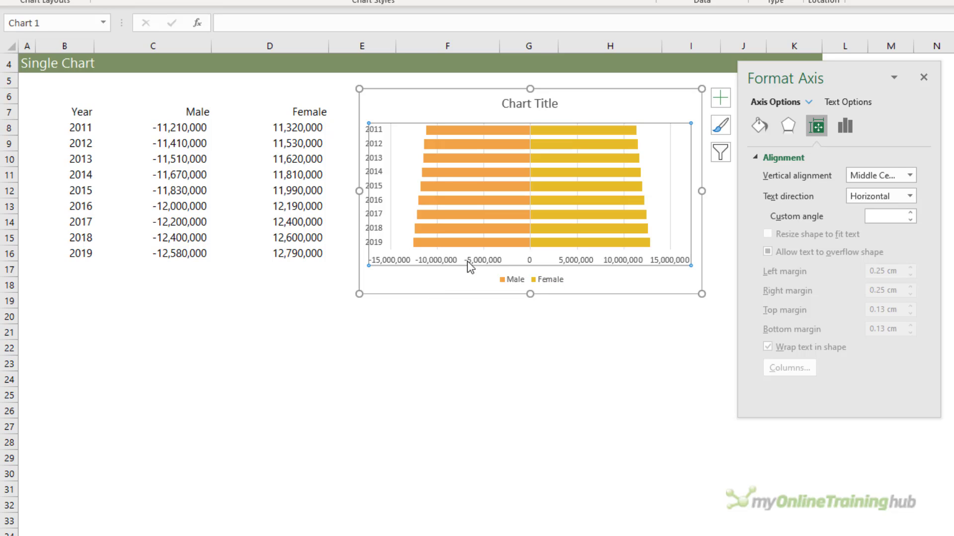
# Apply the custom number format #,##0,,"M";#,##0,,"M" to the value axis.
pyautogui.click(845, 126)
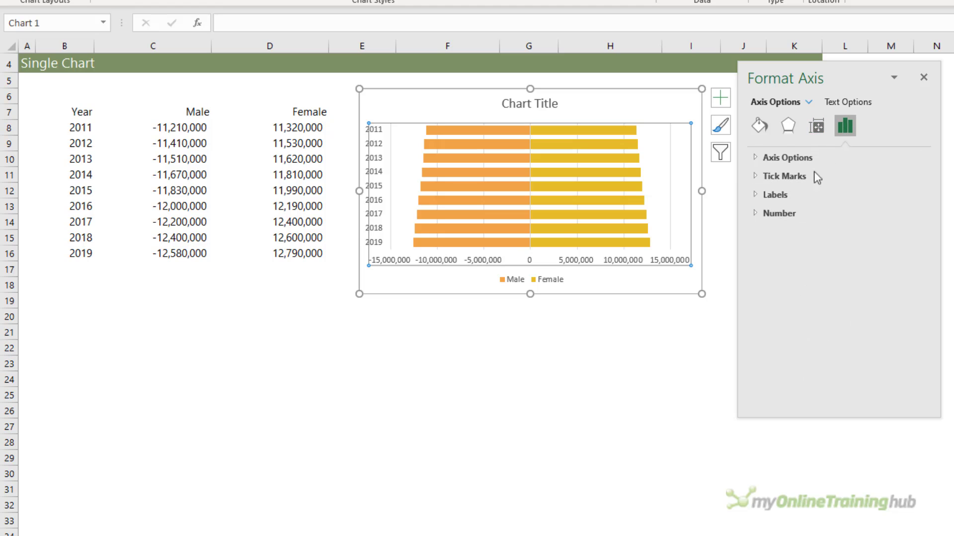
pyautogui.click(899, 247)
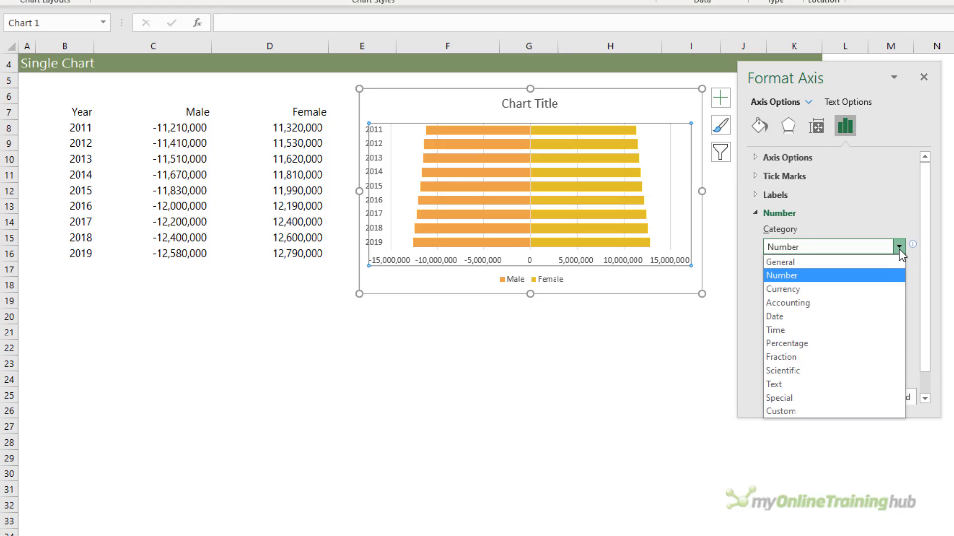
pyautogui.click(780, 411)
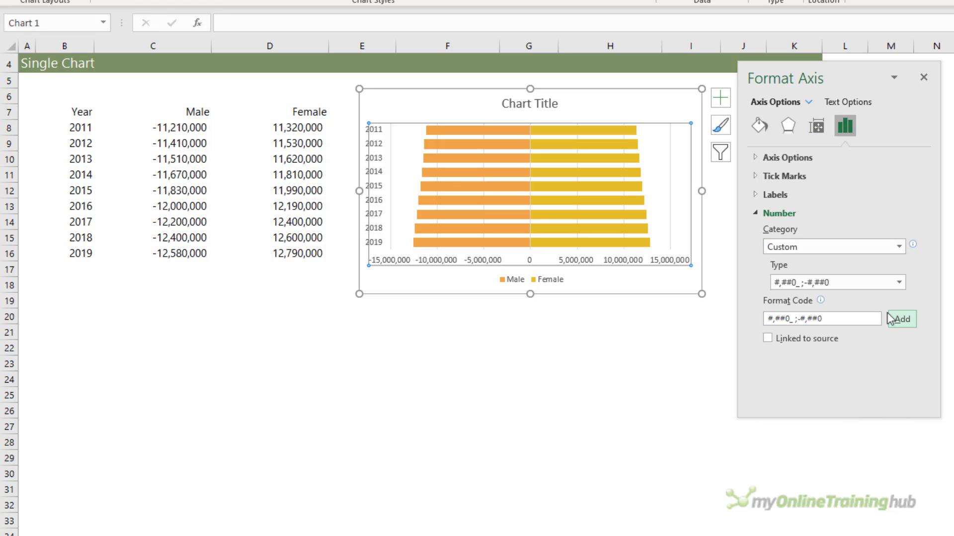
pyautogui.click(899, 281)
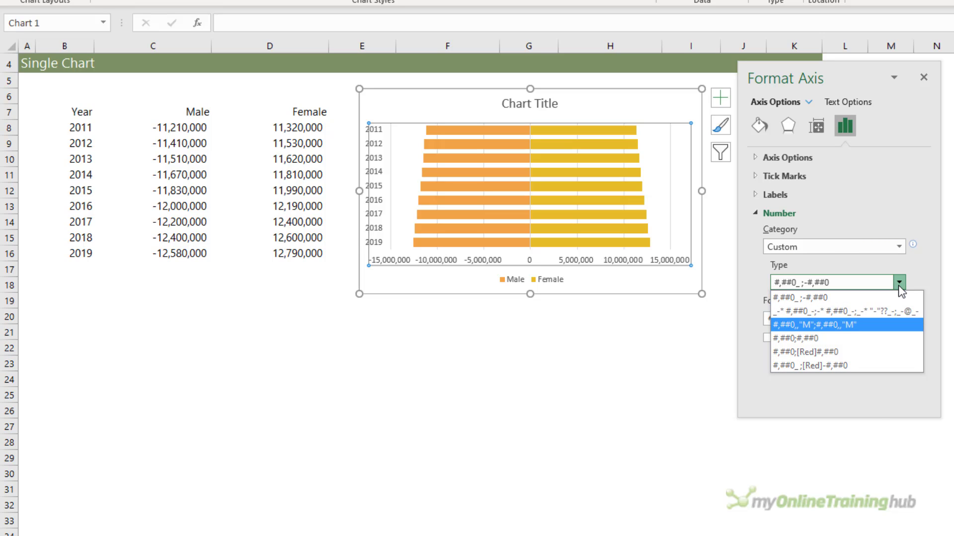
pyautogui.click(834, 325)
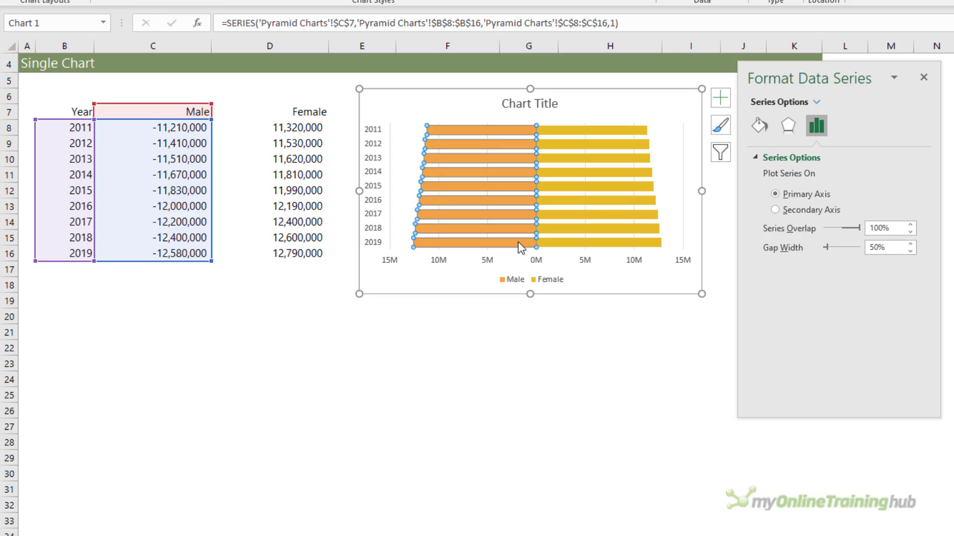
# Give the Male bars a solid green fill and the Female bars orange.
pyautogui.click(758, 126)
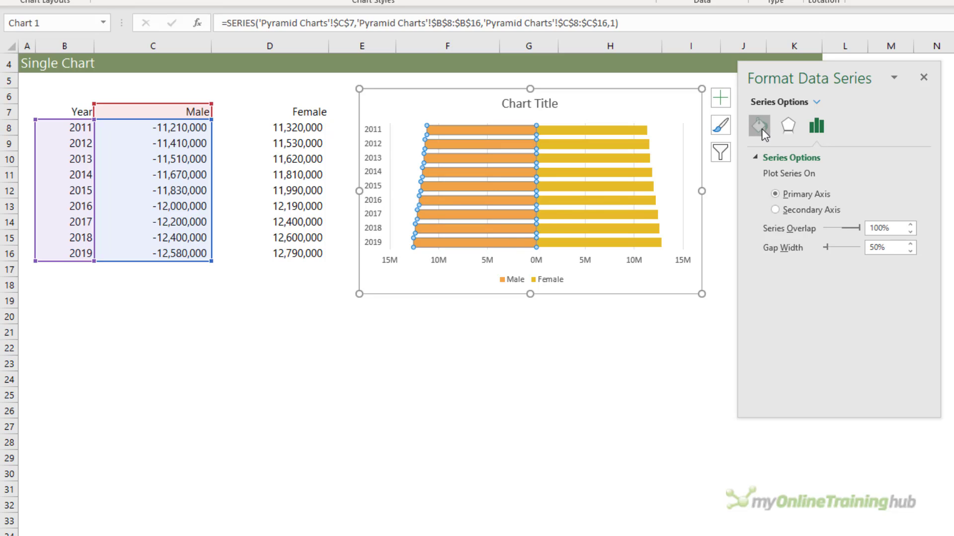
pyautogui.click(759, 125)
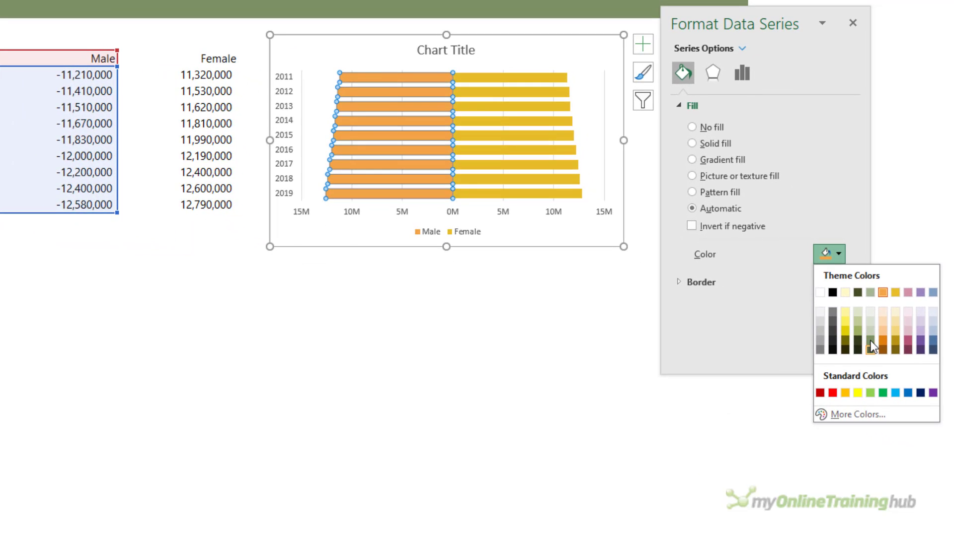
pyautogui.click(872, 347)
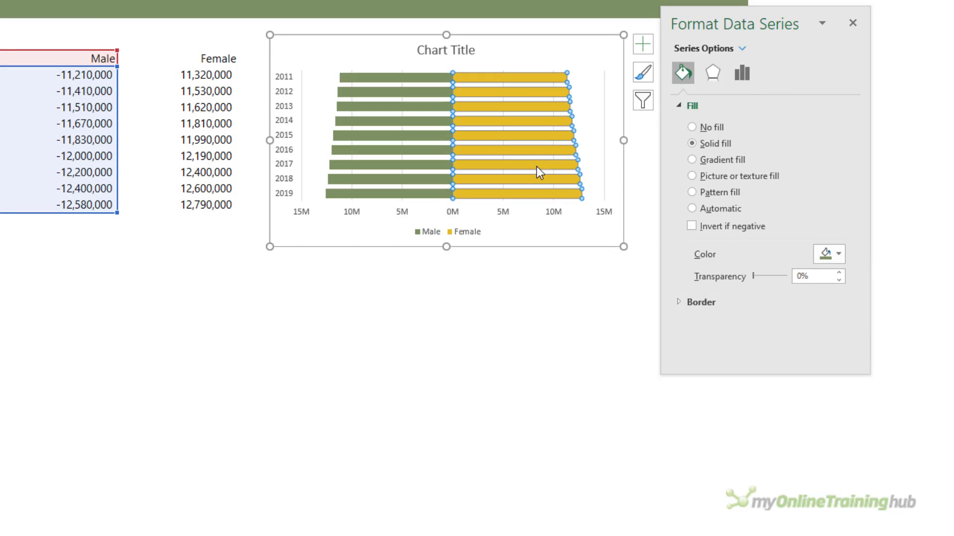
pyautogui.click(837, 254)
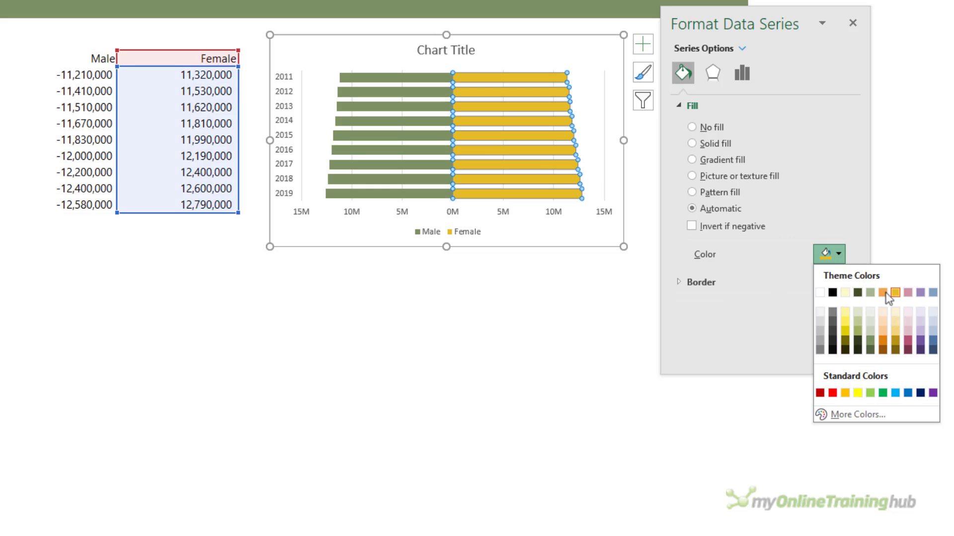
pyautogui.click(894, 292)
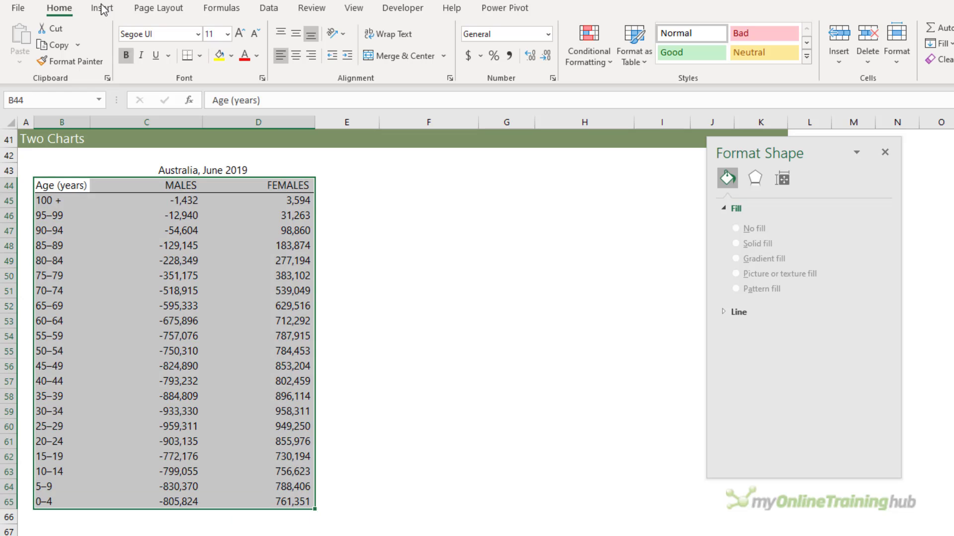
# Insert and enlarge a bar chart of the age-group data, reversing categories so 100+ is on top.
pyautogui.click(611, 28)
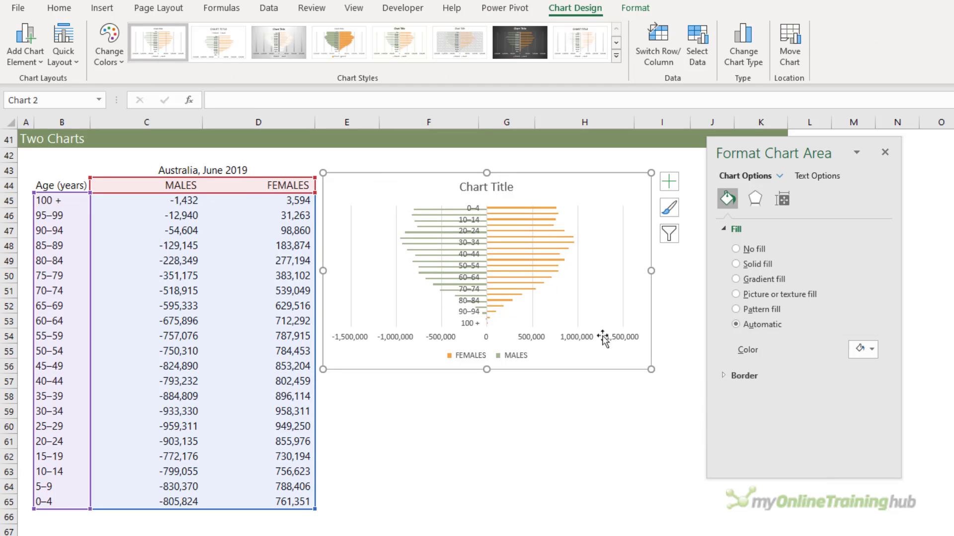
pyautogui.moveTo(650, 369); pyautogui.dragTo(681, 464)
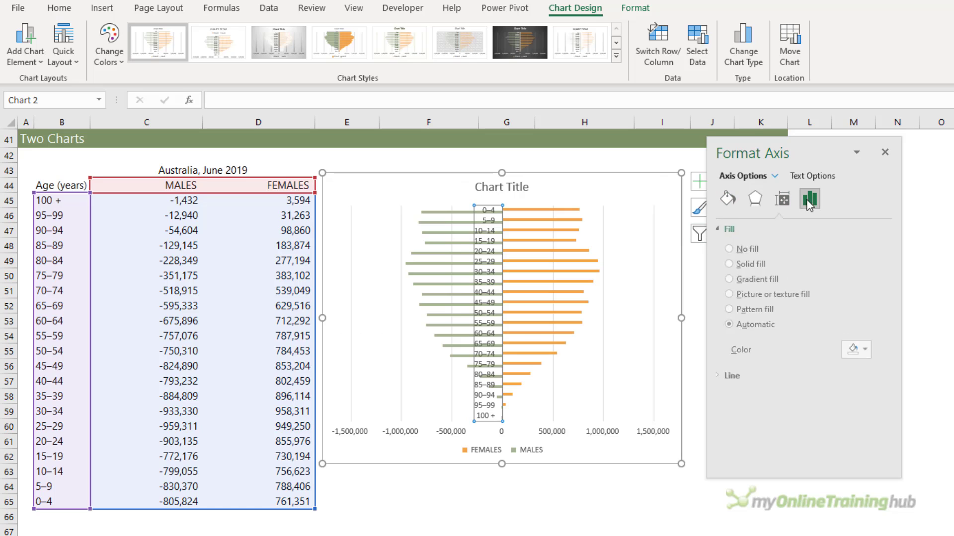
pyautogui.click(809, 199)
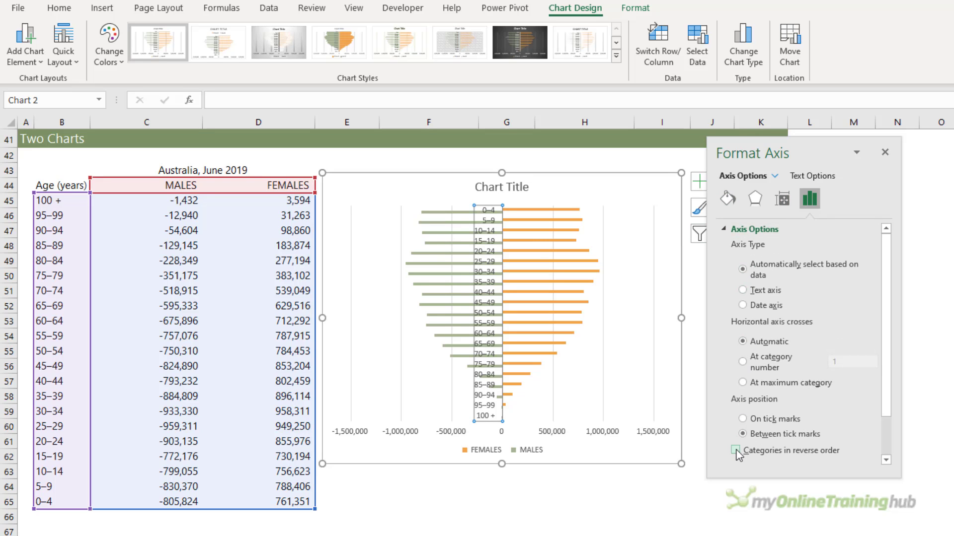
pyautogui.click(742, 450)
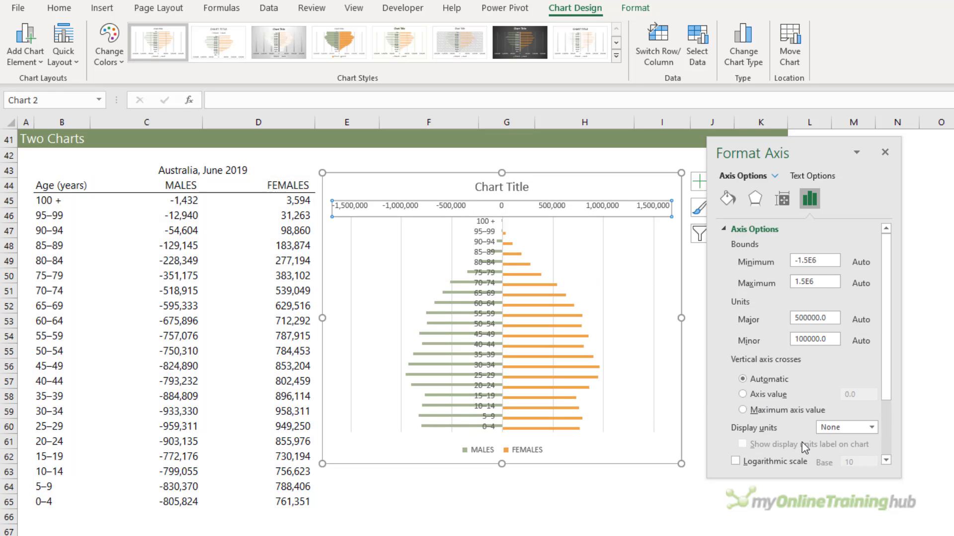
pyautogui.scroll(-3)
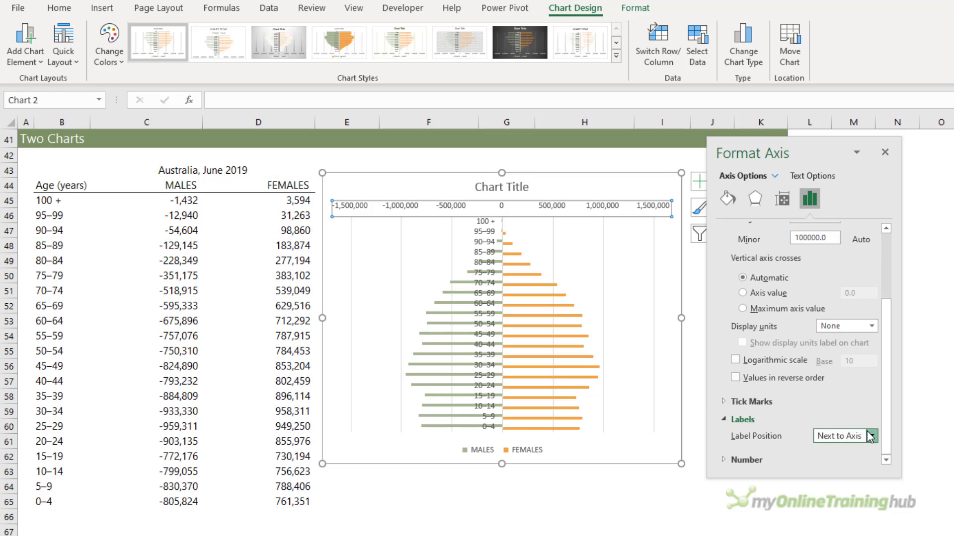
pyautogui.click(841, 436)
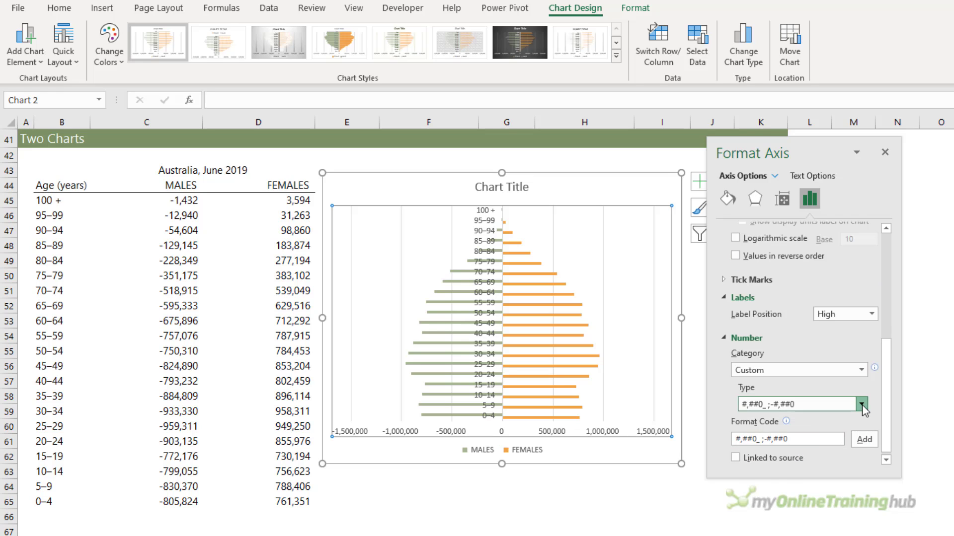
# Apply the #,##0;#,##0 custom number format to the horizontal axis to hide minus signs.
pyautogui.click(861, 405)
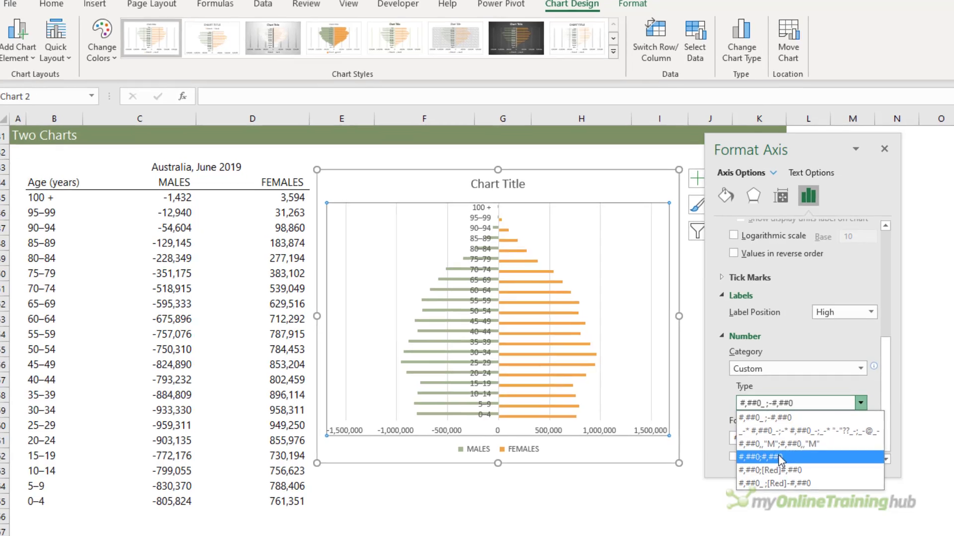
pyautogui.click(786, 457)
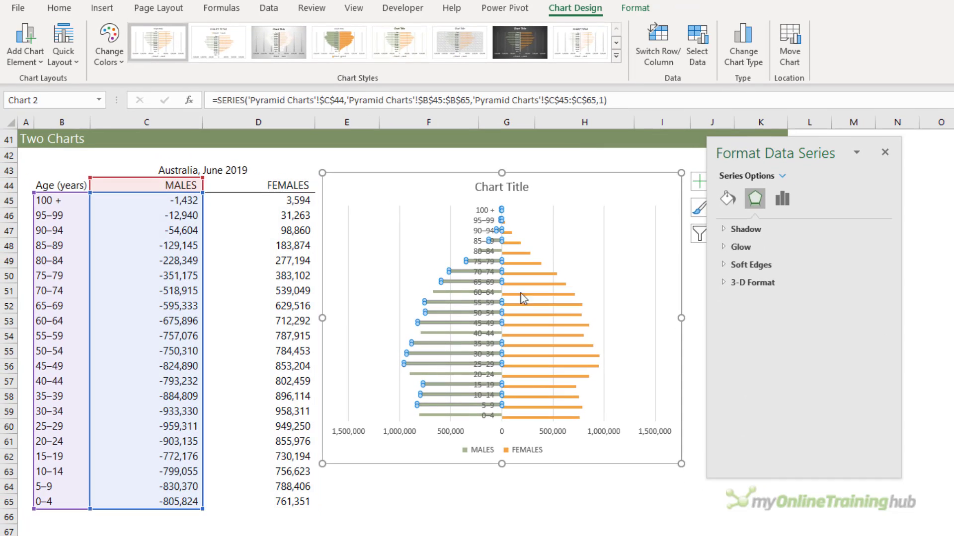
# Open Series Options for the MALES bars to reach the overlap and gap width settings.
pyautogui.click(782, 198)
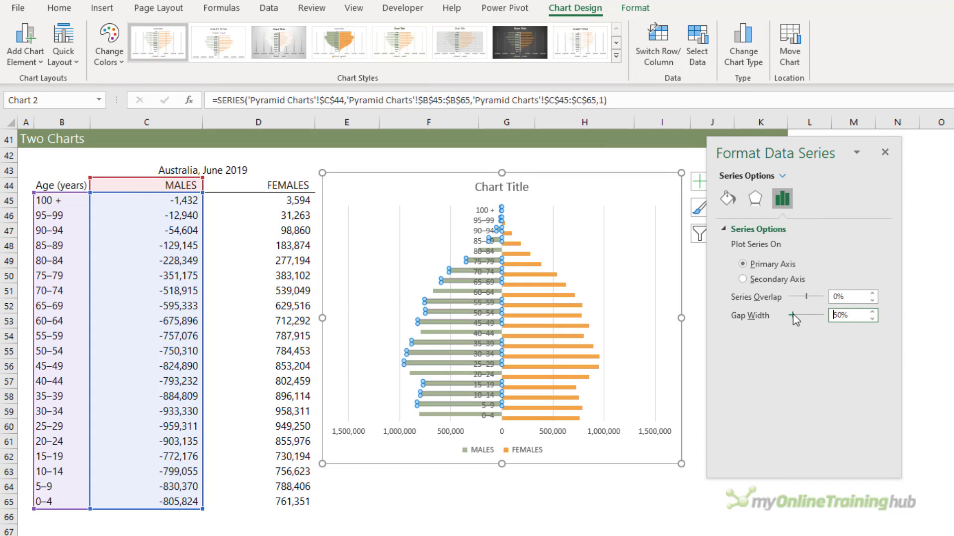
pyautogui.moveTo(821, 294)
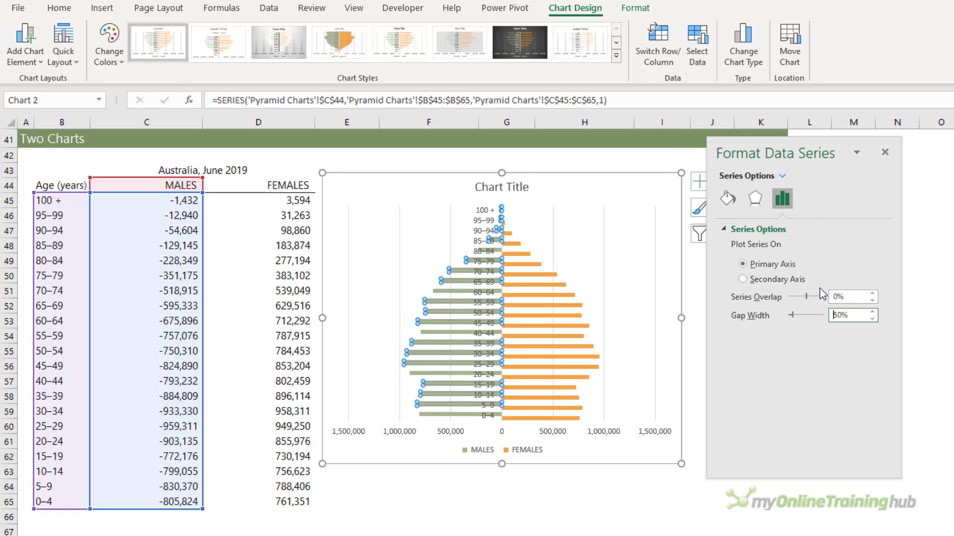
pyautogui.moveTo(113, 285)
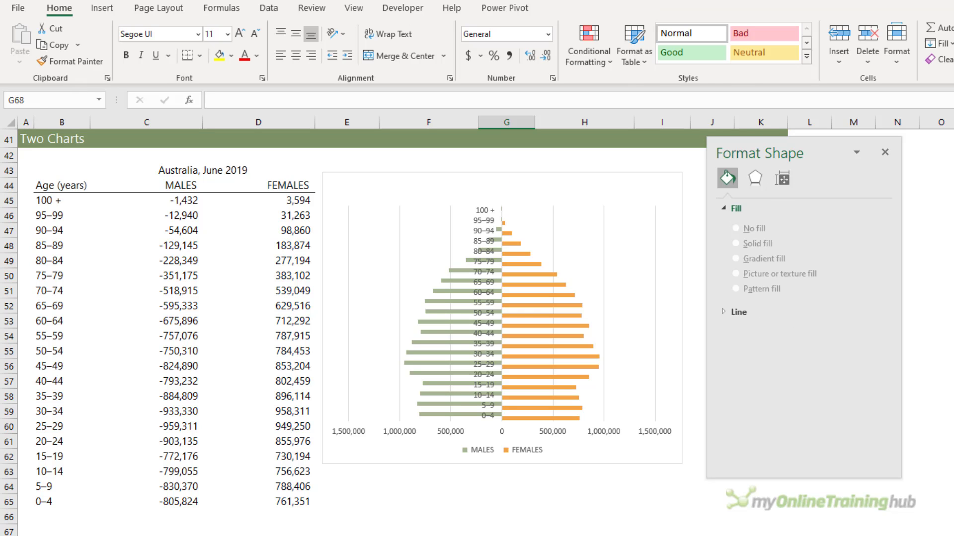
pyautogui.moveTo(517, 453)
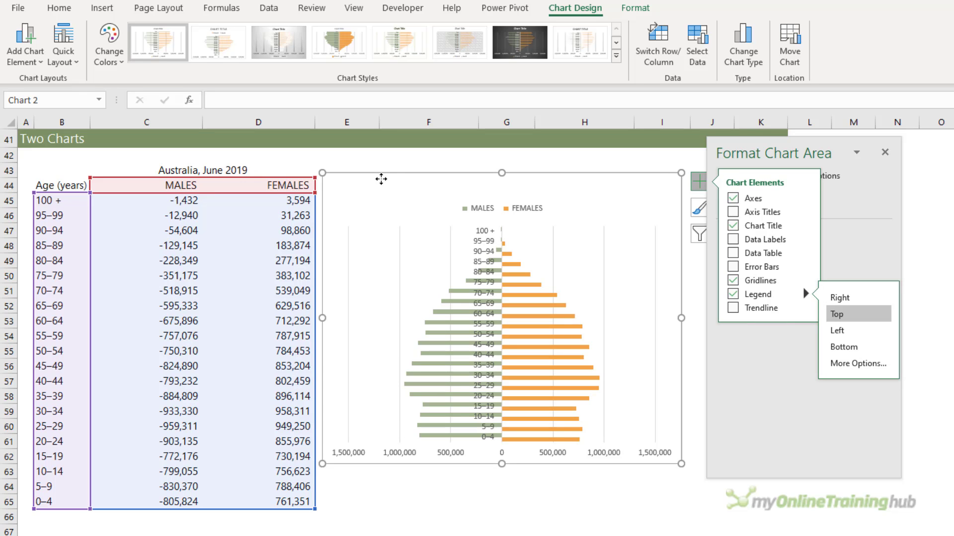
# Duplicate the pyramid chart with Ctrl+D and select the males bars in the second chart.
pyautogui.press('ctrl+d')
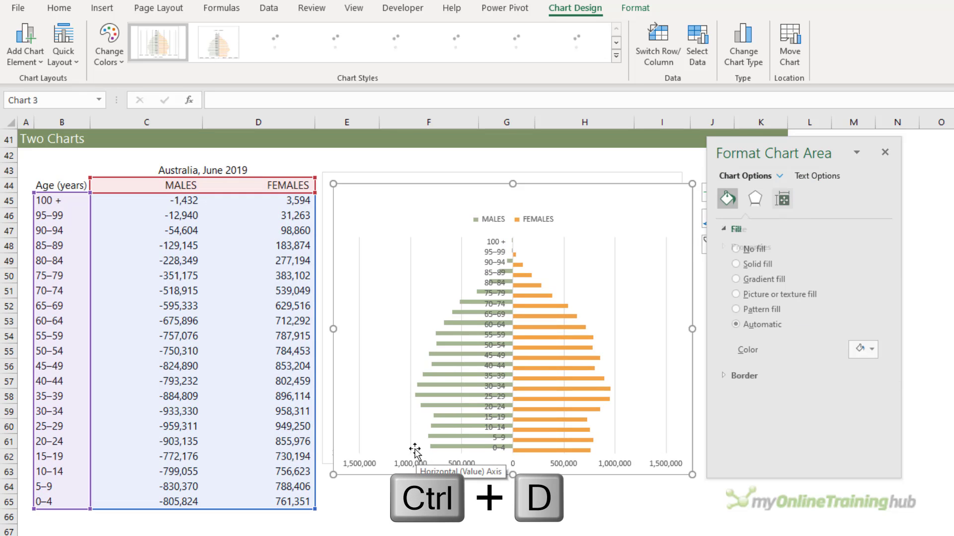
pyautogui.press('ctrl+d')
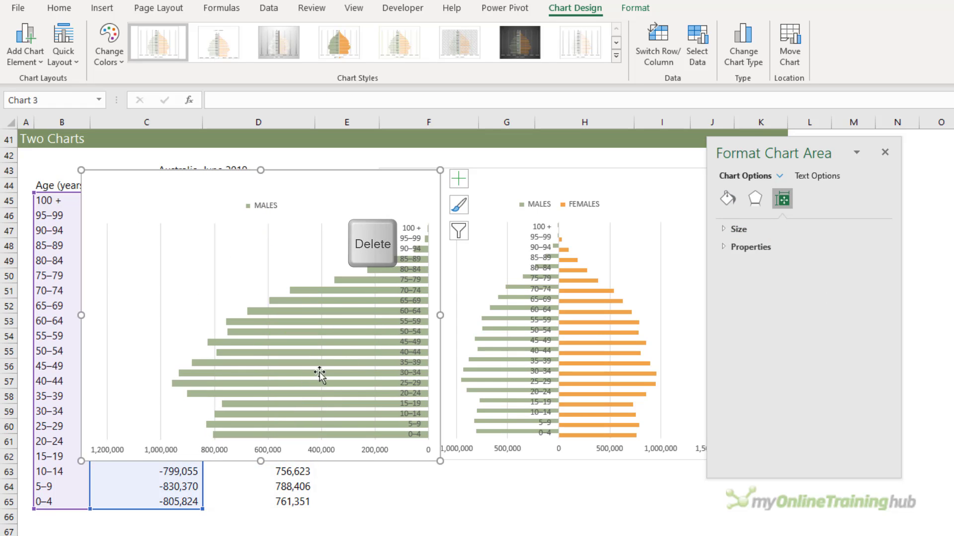
pyautogui.click(520, 312)
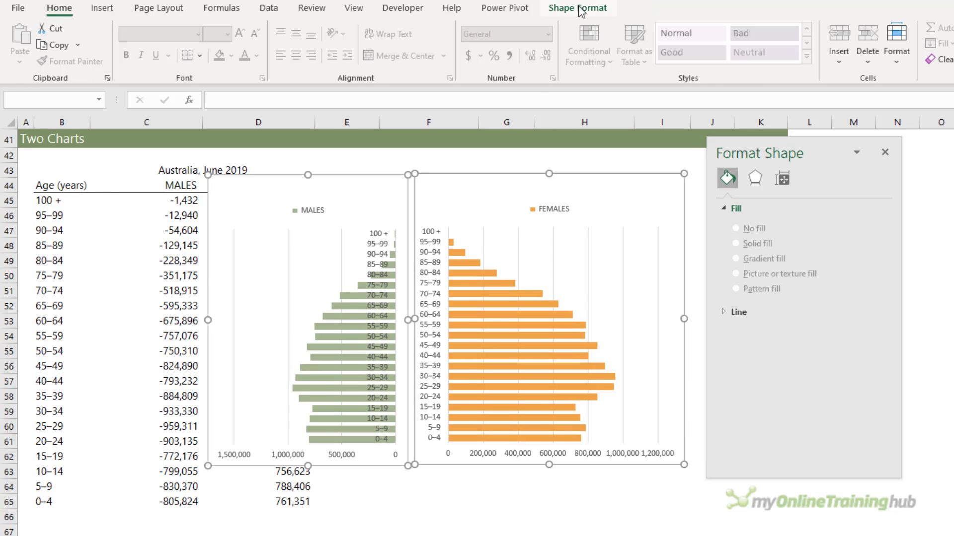
# Set the males chart's Shape Fill to No Fill.
pyautogui.click(577, 8)
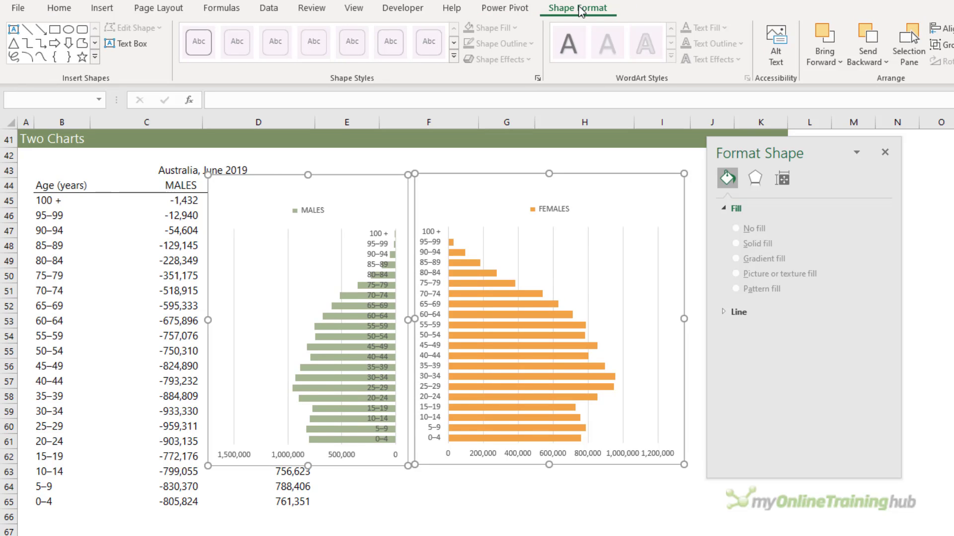
pyautogui.moveTo(393, 163)
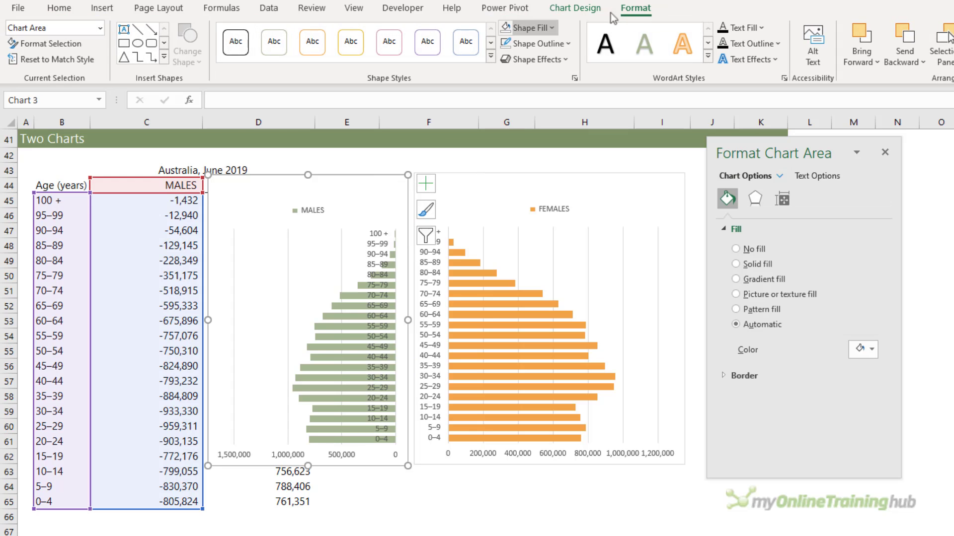
pyautogui.click(526, 28)
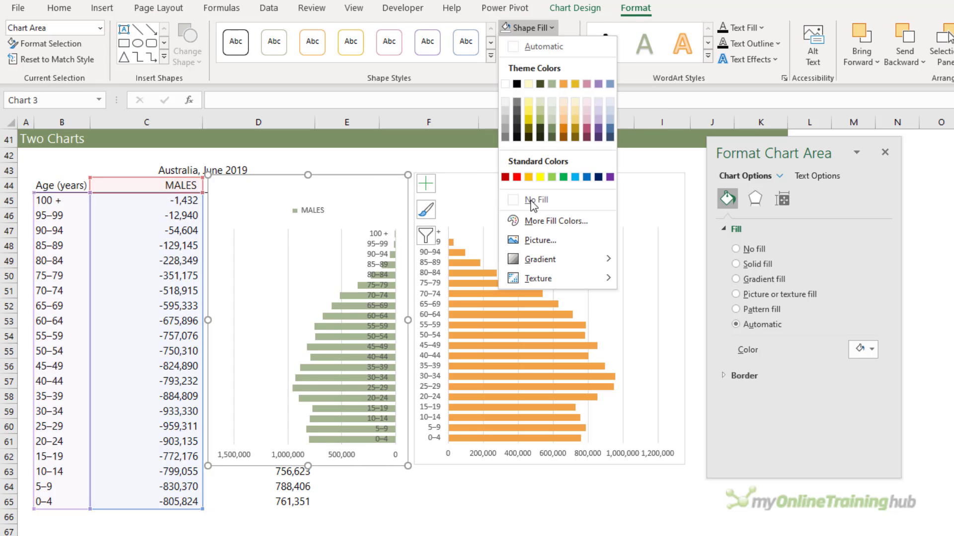
pyautogui.click(535, 200)
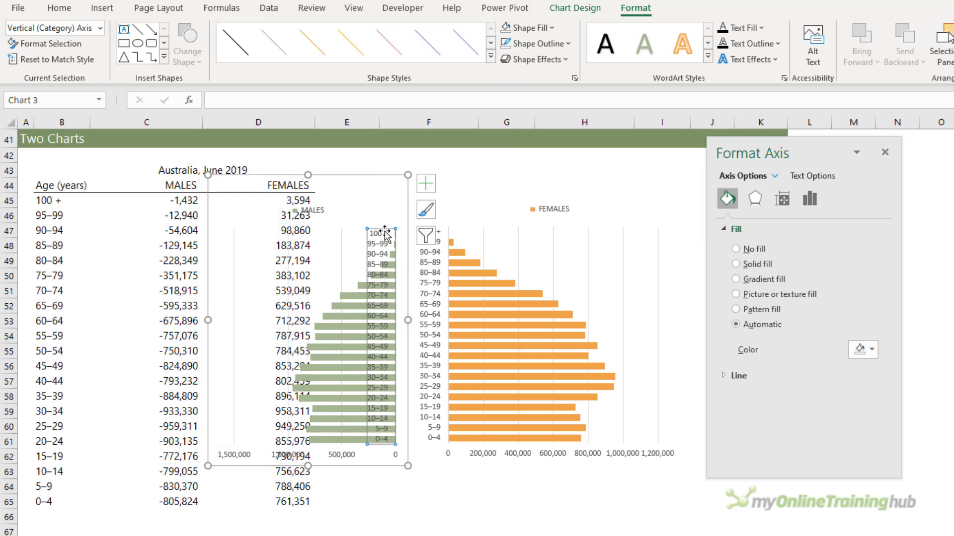
# Select the age-group labels on the males chart.
pyautogui.click(425, 184)
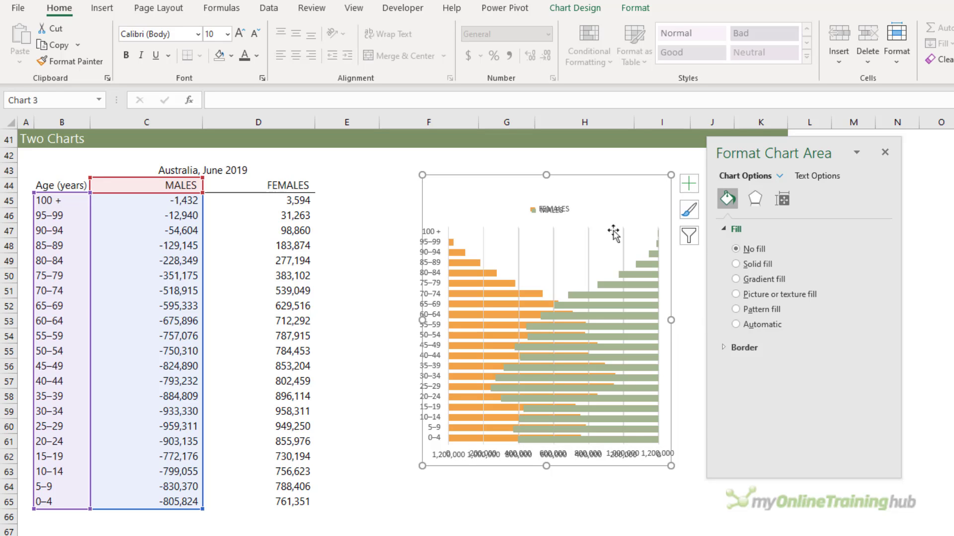
pyautogui.moveTo(566, 178)
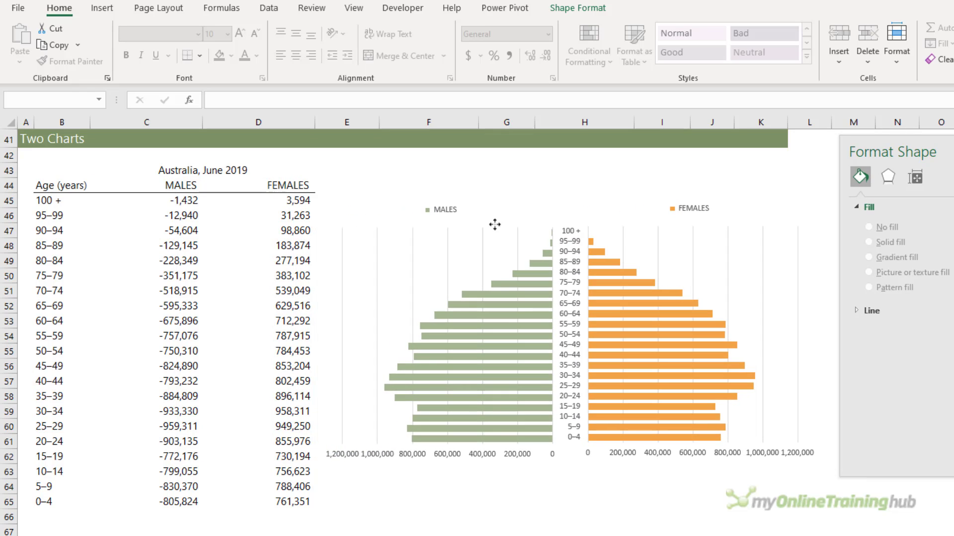
# Set the males value axis bounds to -1.2E6 and 0, and check the females axis bounds.
pyautogui.click(506, 501)
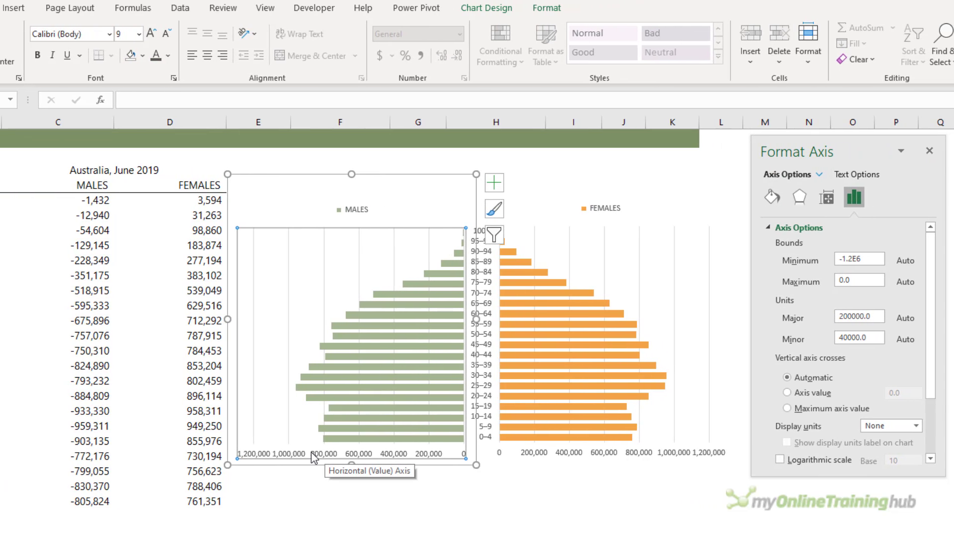
pyautogui.click(858, 260)
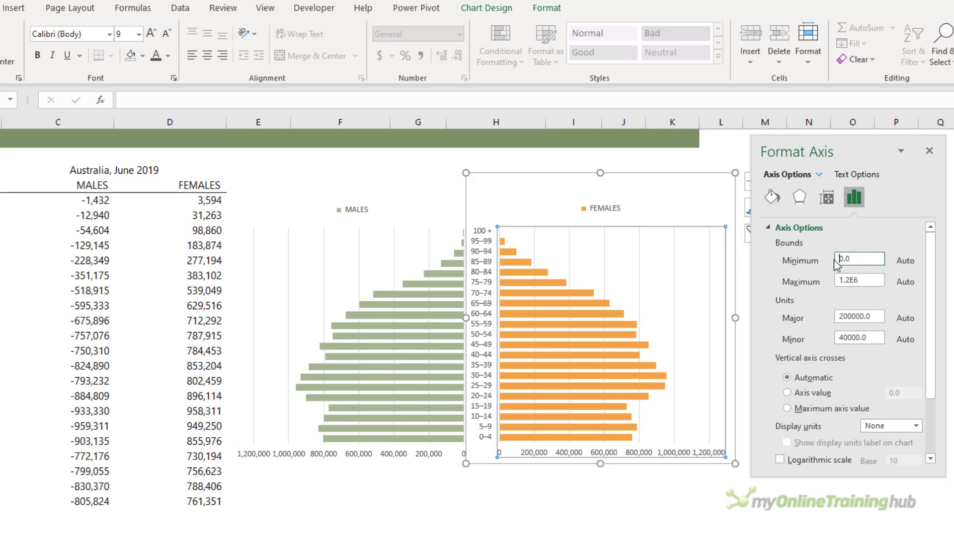
pyautogui.moveTo(837, 260)
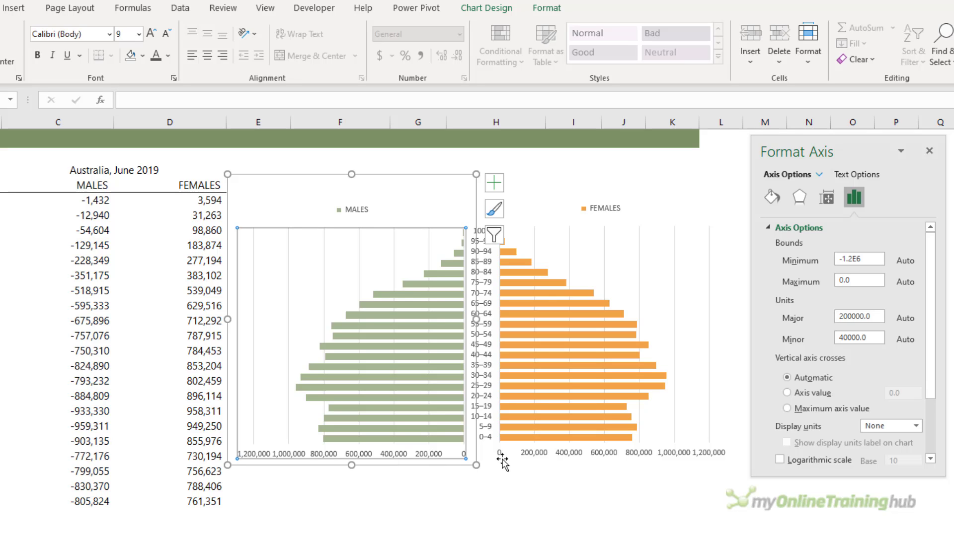
pyautogui.click(859, 316)
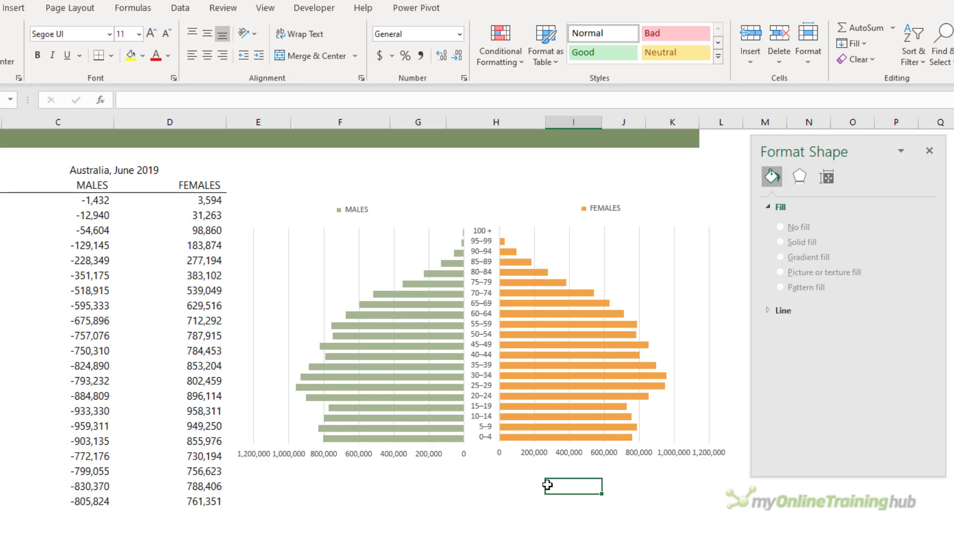
# Insert a text box reading 'Australian Population by Age Group, June 2019'.
pyautogui.click(13, 8)
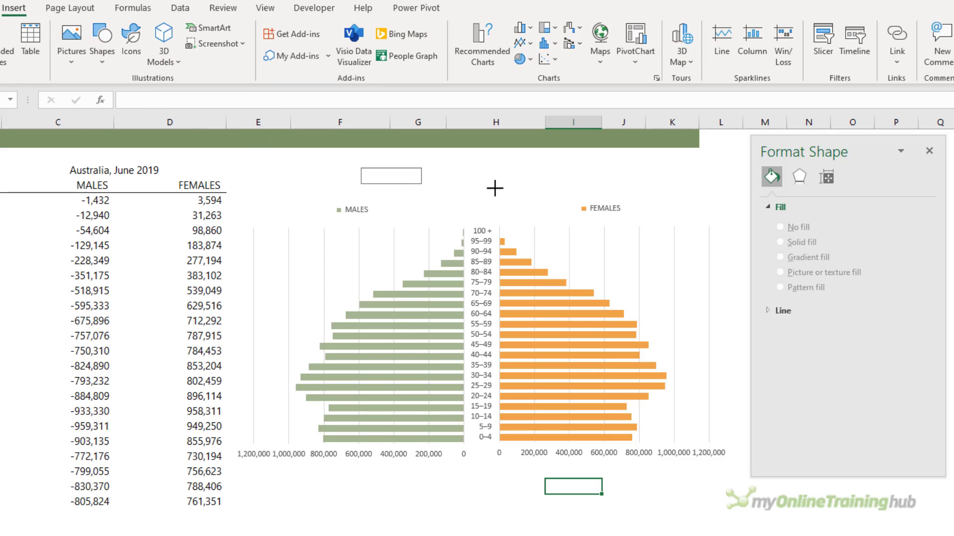
pyautogui.write('Australian Population by Age')
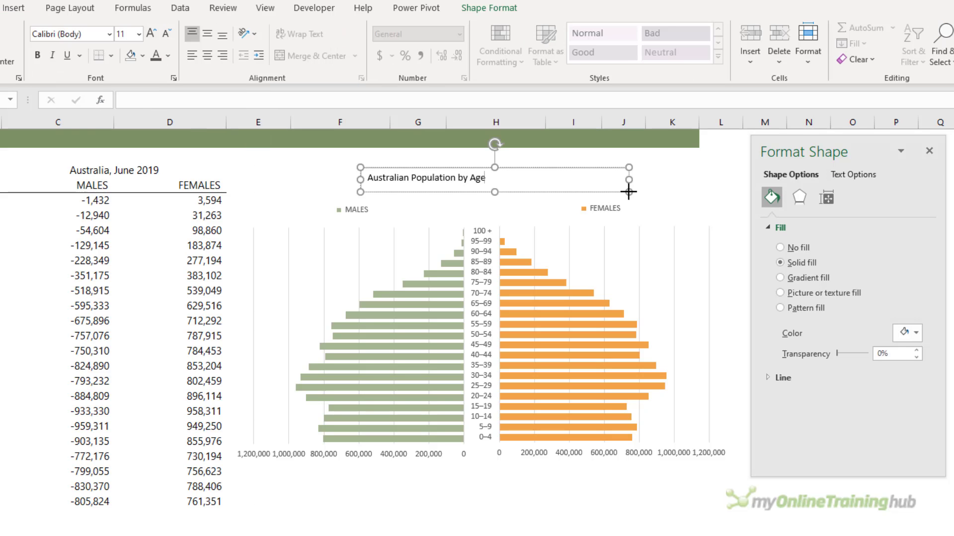
pyautogui.write('Group, June 2019')
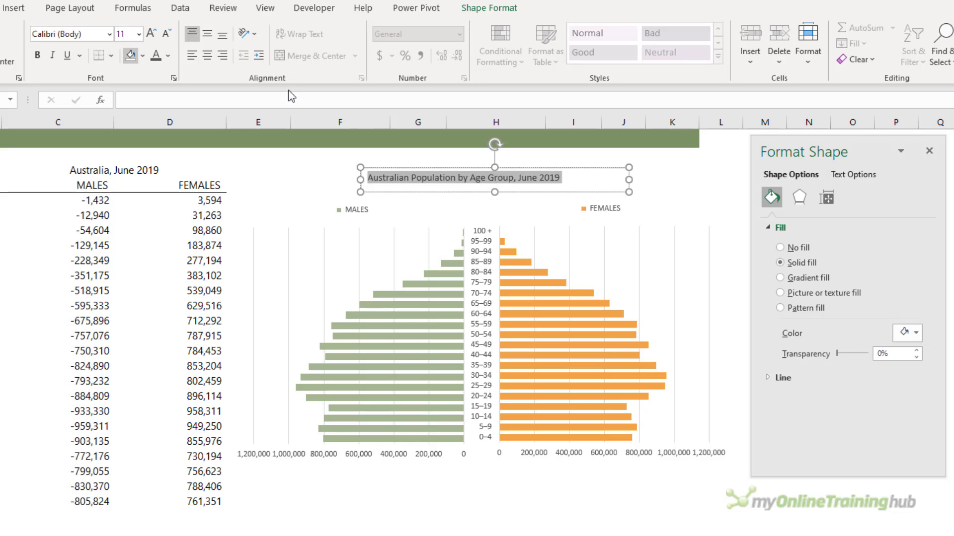
# Make the heading grey, larger and centred, then select the males chart legend.
pyautogui.click(168, 56)
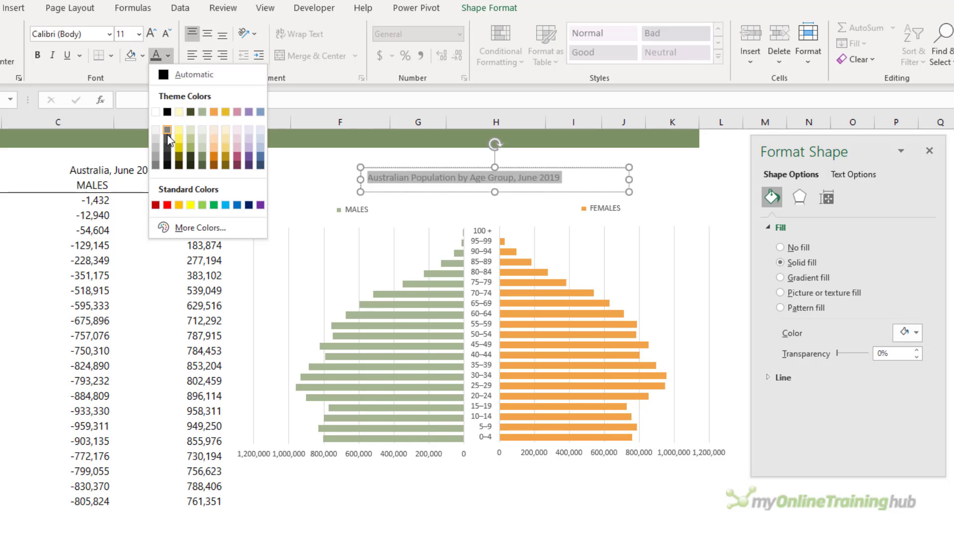
pyautogui.click(150, 34)
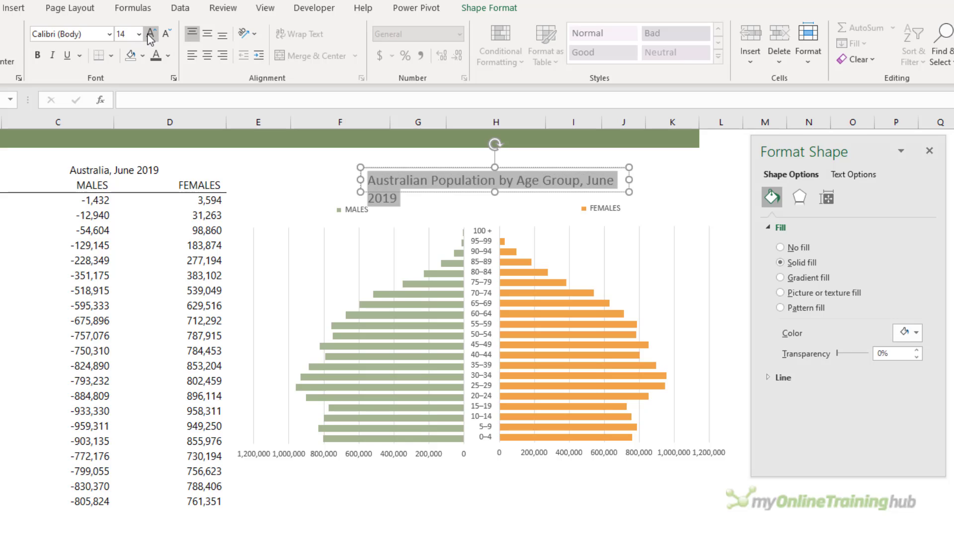
pyautogui.click(150, 34)
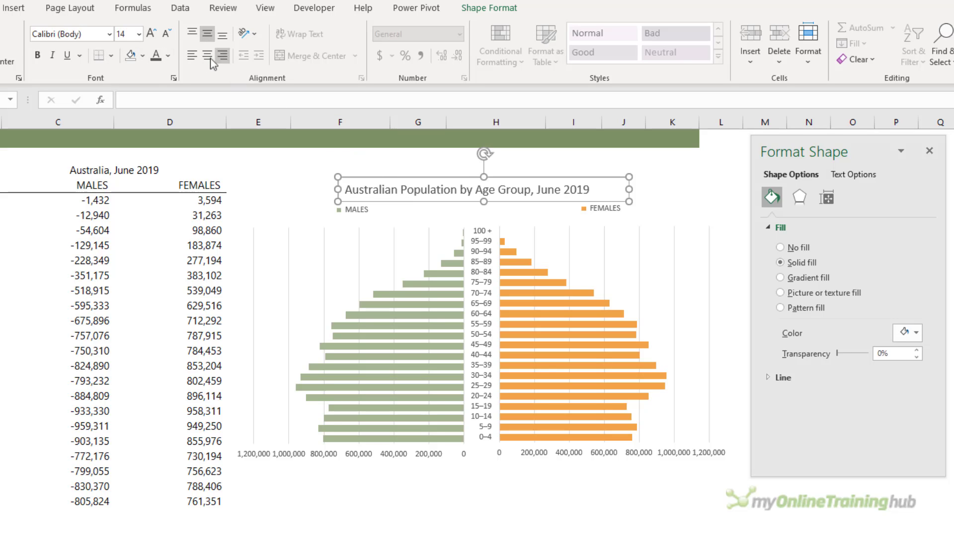
pyautogui.click(488, 8)
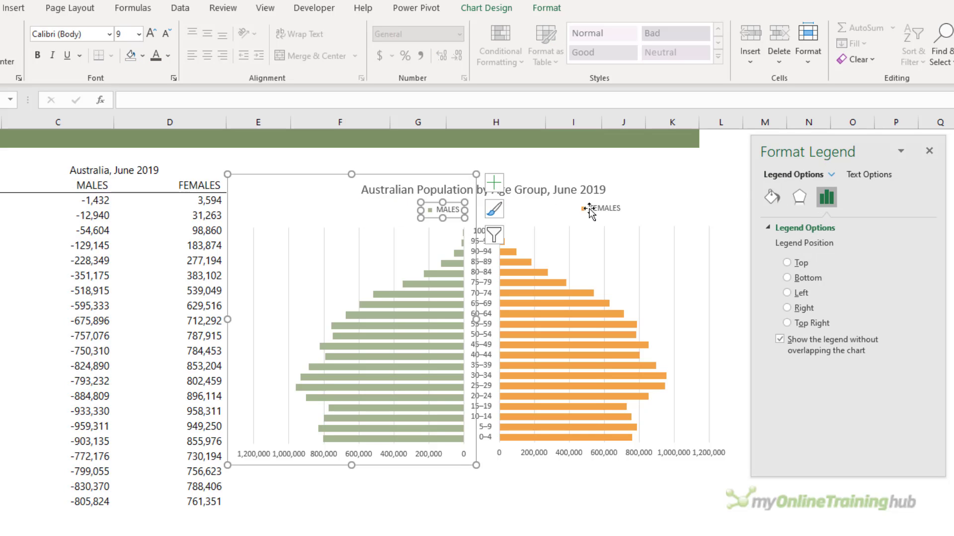
pyautogui.click(788, 263)
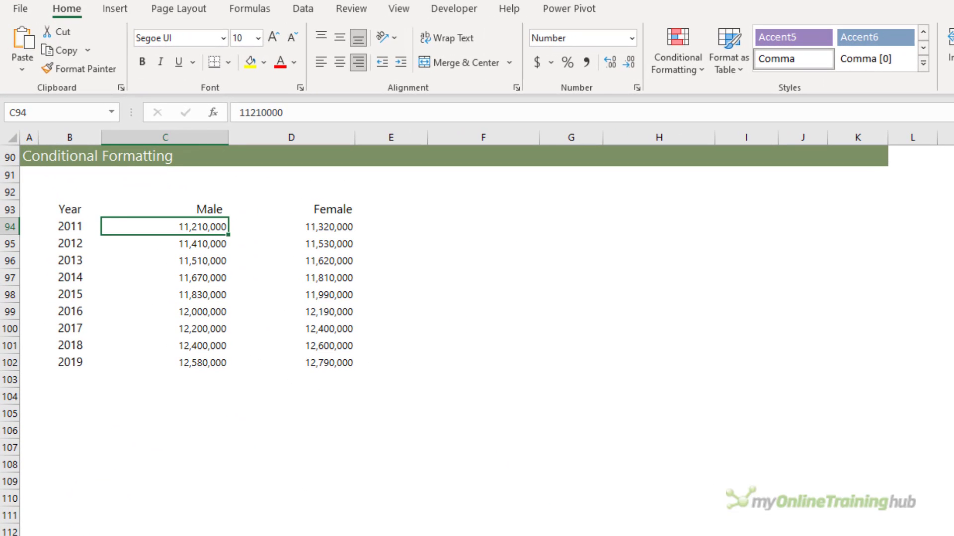
# Add solid blue data bars to the Male values.
pyautogui.click(351, 9)
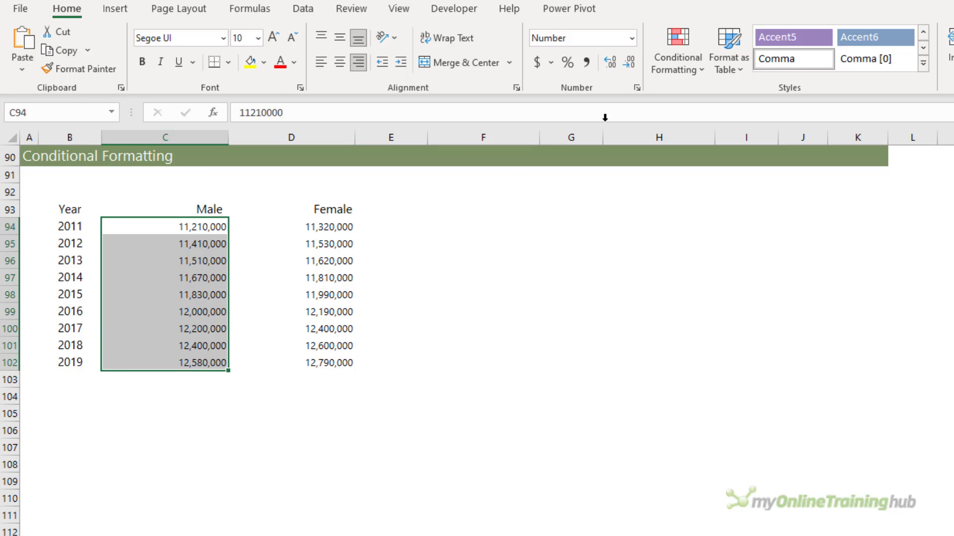
pyautogui.click(676, 50)
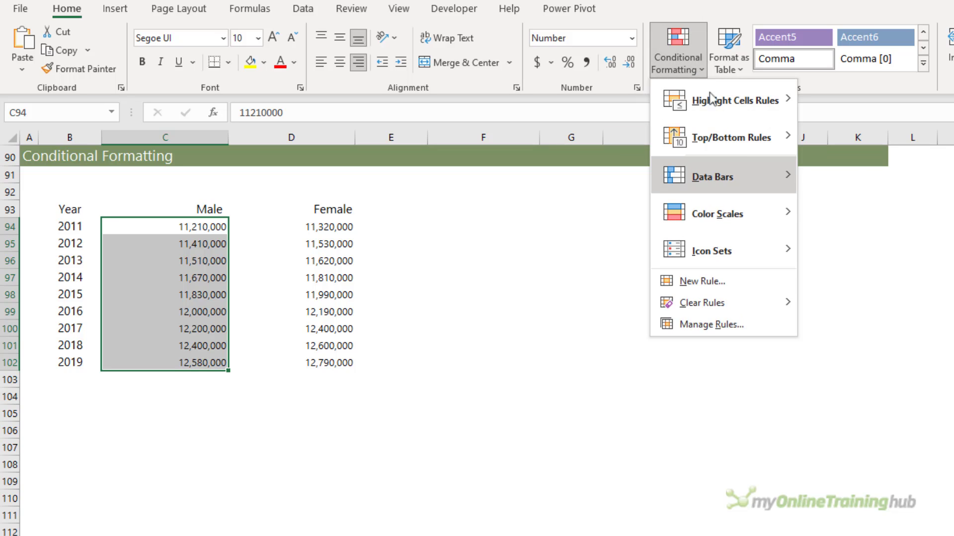
pyautogui.moveTo(706, 176)
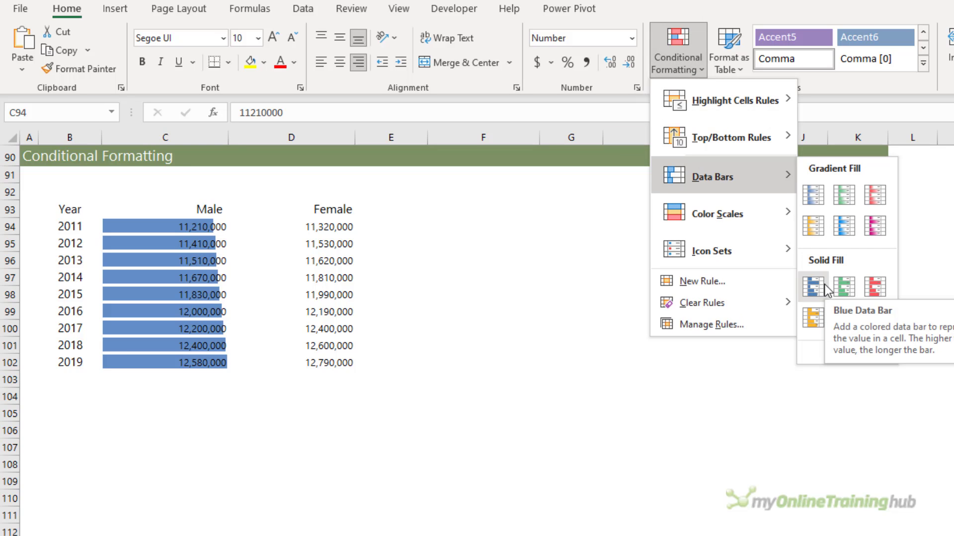
pyautogui.click(812, 286)
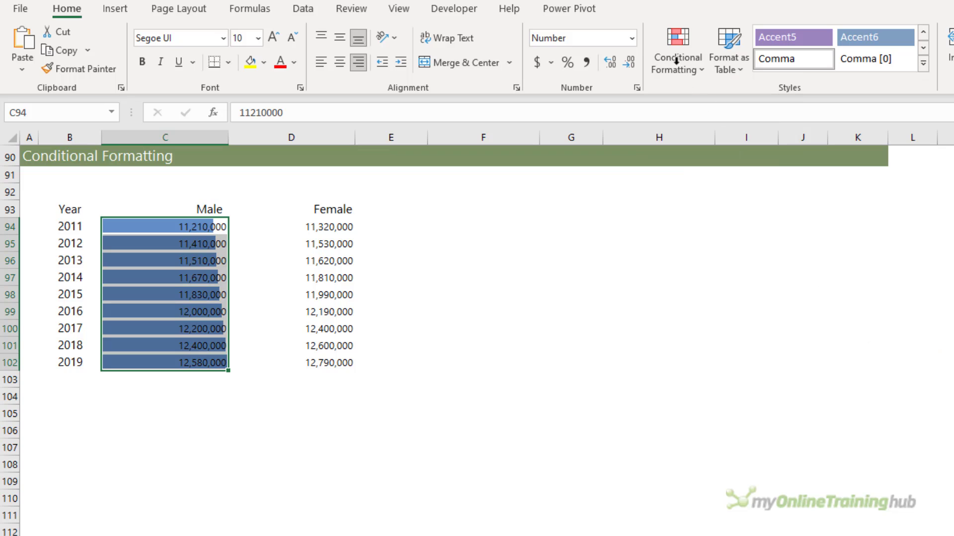
# Edit the Male data bar rule: formula maximum, green fill, right-to-left direction.
pyautogui.click(676, 50)
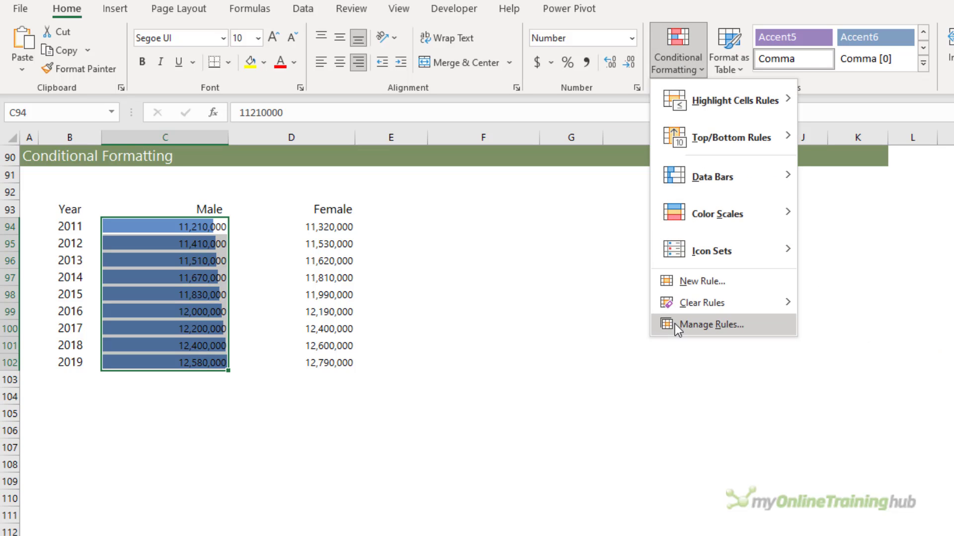
pyautogui.click(707, 324)
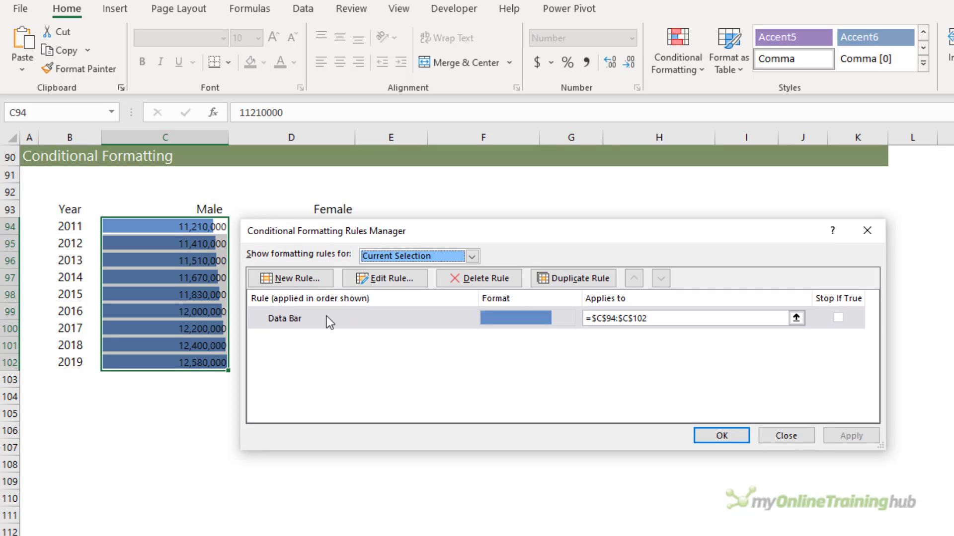
pyautogui.click(384, 279)
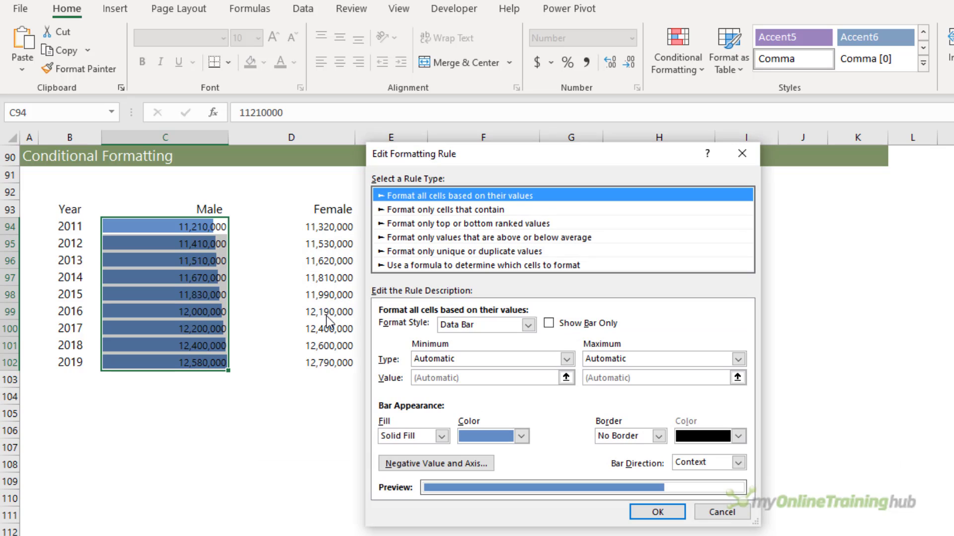
pyautogui.click(739, 358)
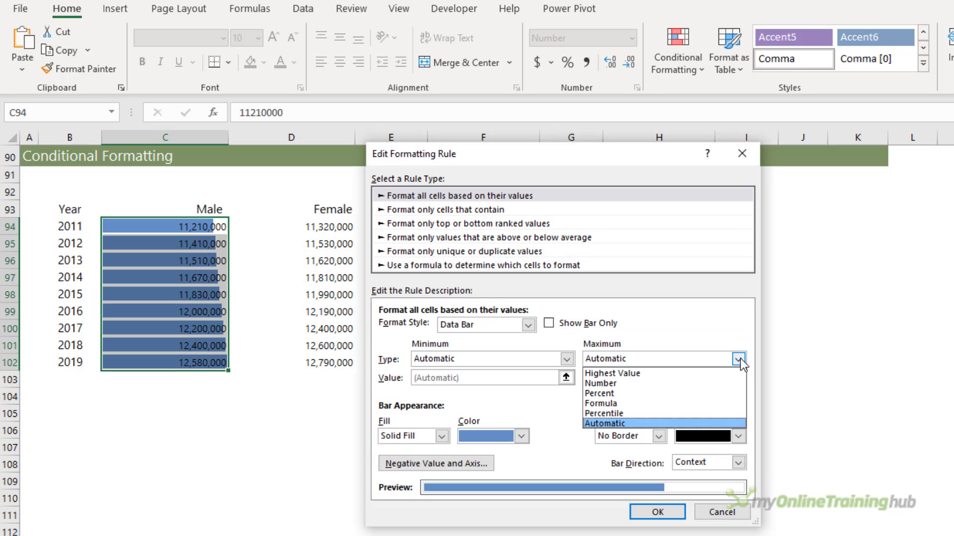
pyautogui.moveTo(627, 404)
pyautogui.write('=max($C$94:$D$102')
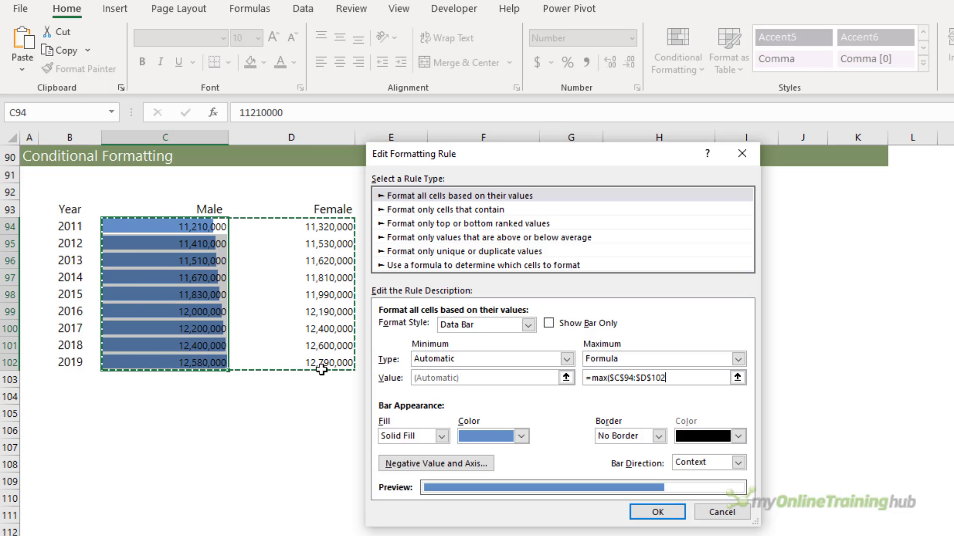
pyautogui.click(521, 437)
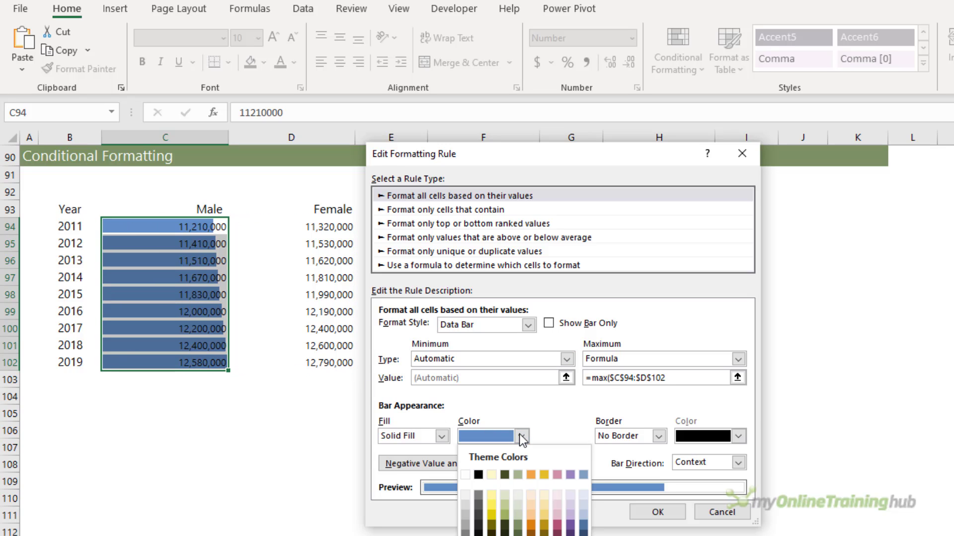
pyautogui.moveTo(520, 529)
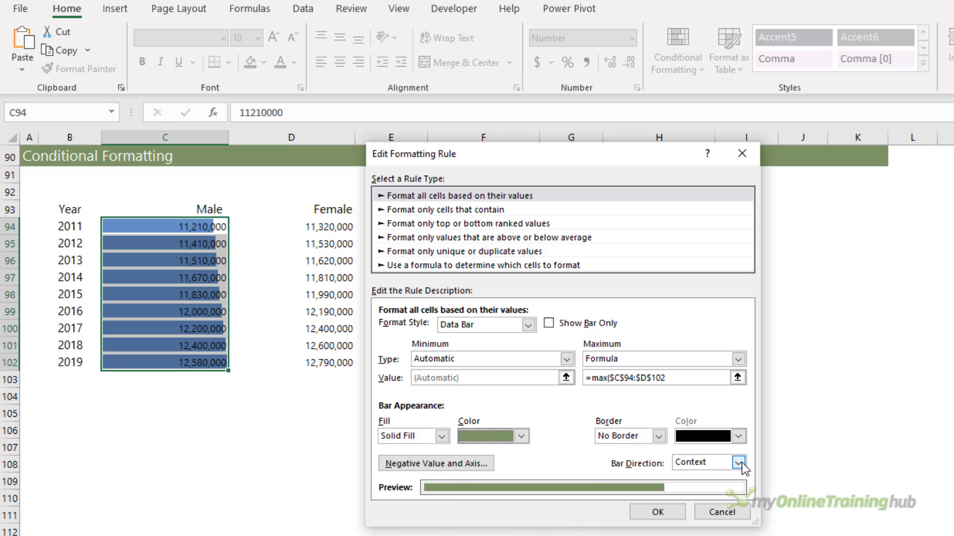
pyautogui.click(740, 464)
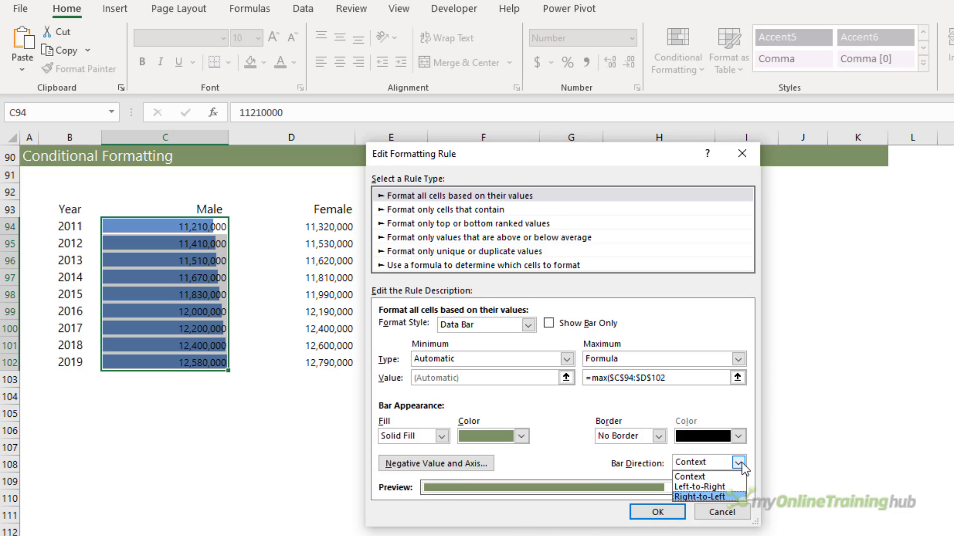
pyautogui.click(700, 497)
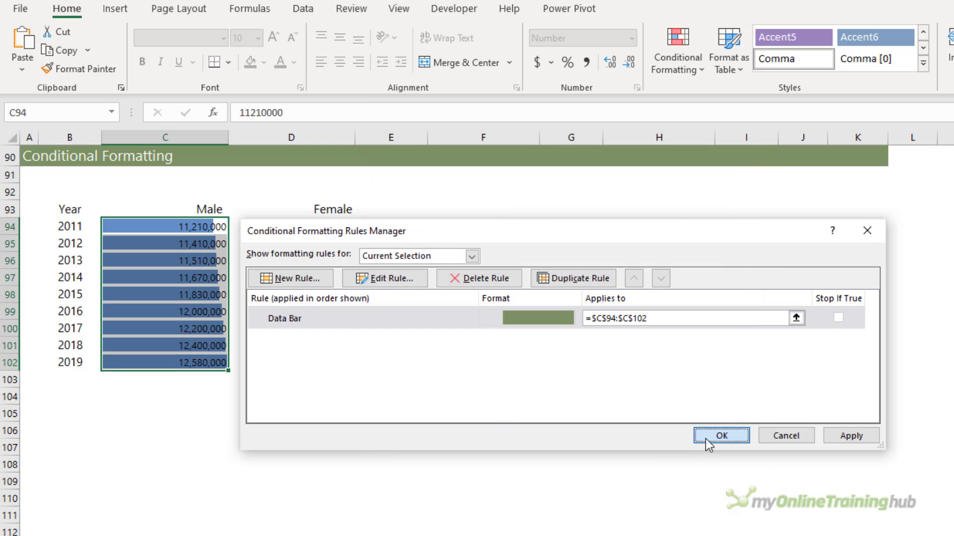
pyautogui.click(721, 435)
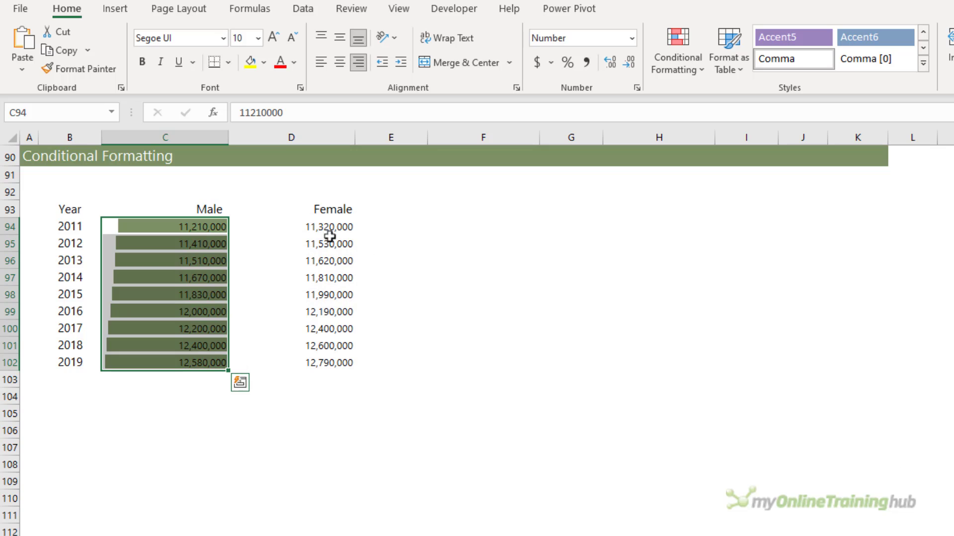
# Add solid-fill data bars to the Female figures.
pyautogui.click(291, 226)
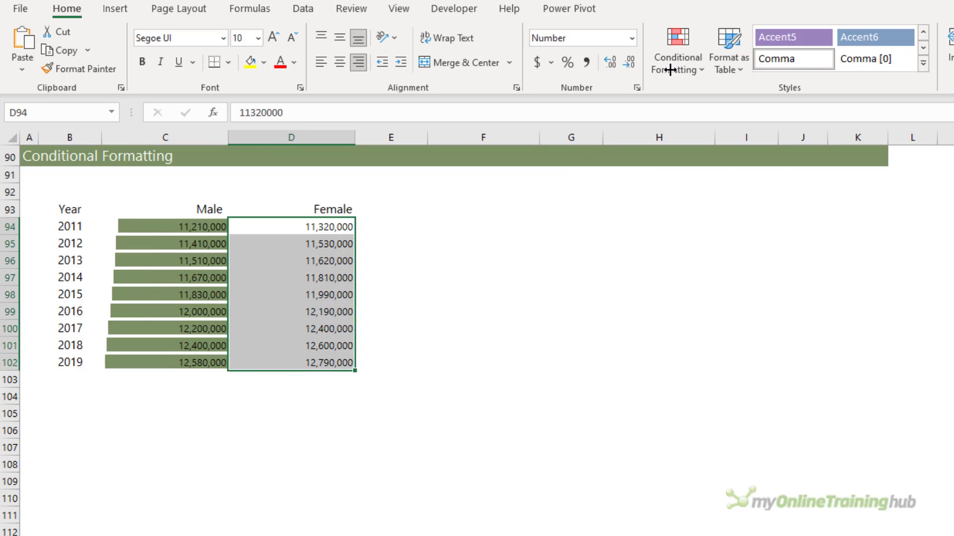
pyautogui.click(677, 51)
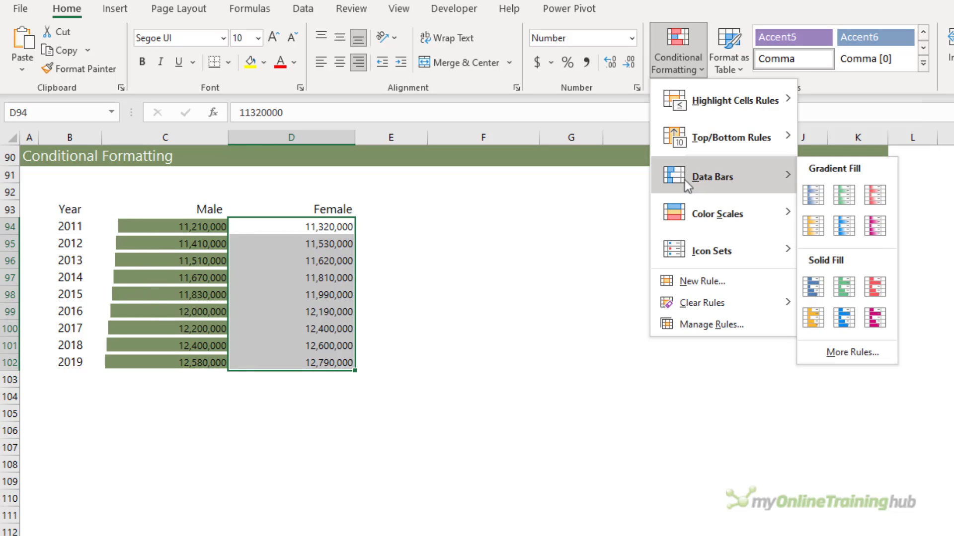
pyautogui.click(812, 195)
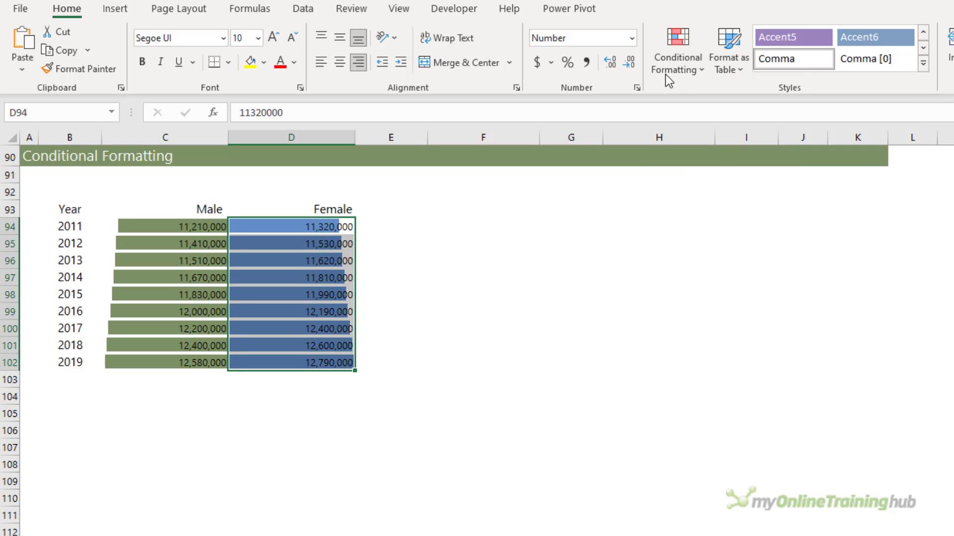
# Edit the Female data bar rule: maximum =MAX($C$94:$D$102) and orange fill.
pyautogui.click(675, 49)
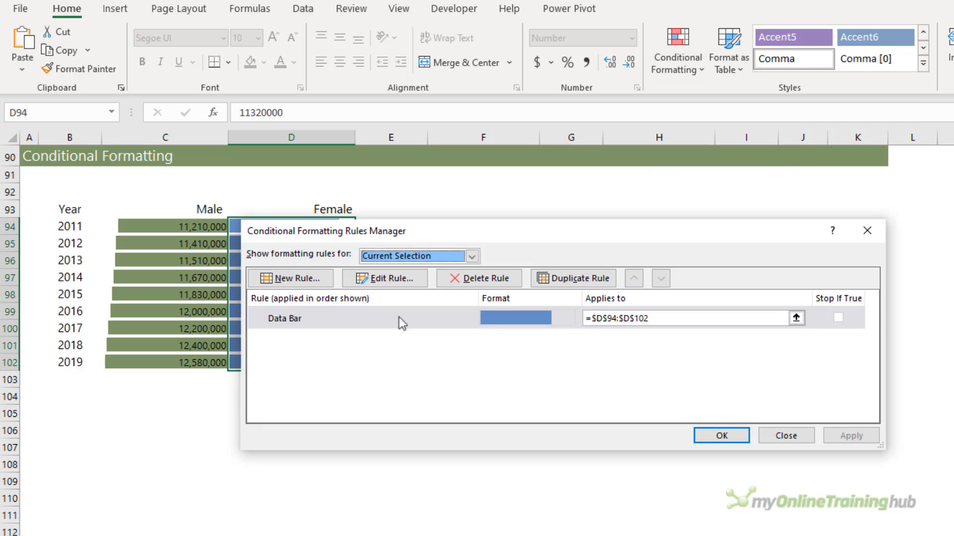
pyautogui.click(384, 278)
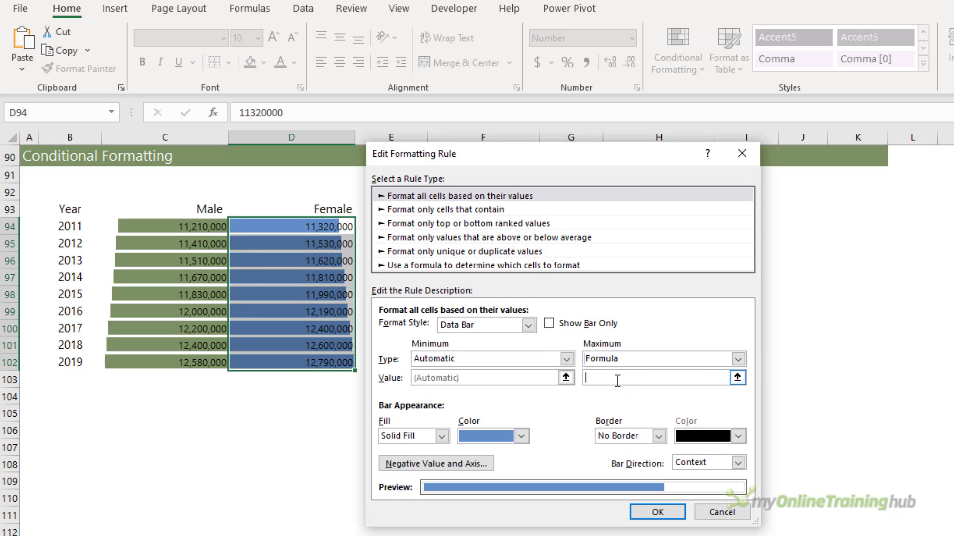
pyautogui.write('=MAX($C$94:$D$102')
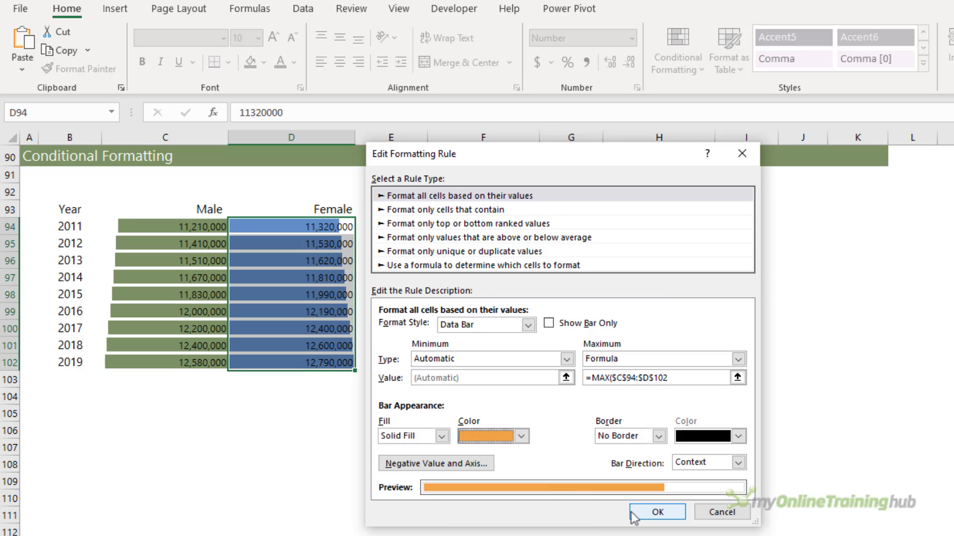
pyautogui.click(656, 511)
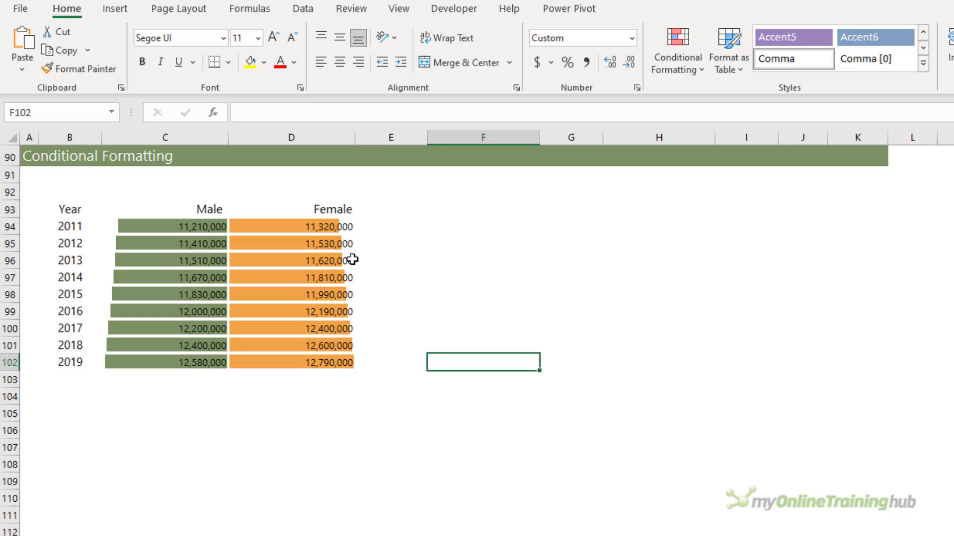
# Left-align the Female figures D94:D102 and their heading.
pyautogui.moveTo(291, 227); pyautogui.dragTo(290, 312)
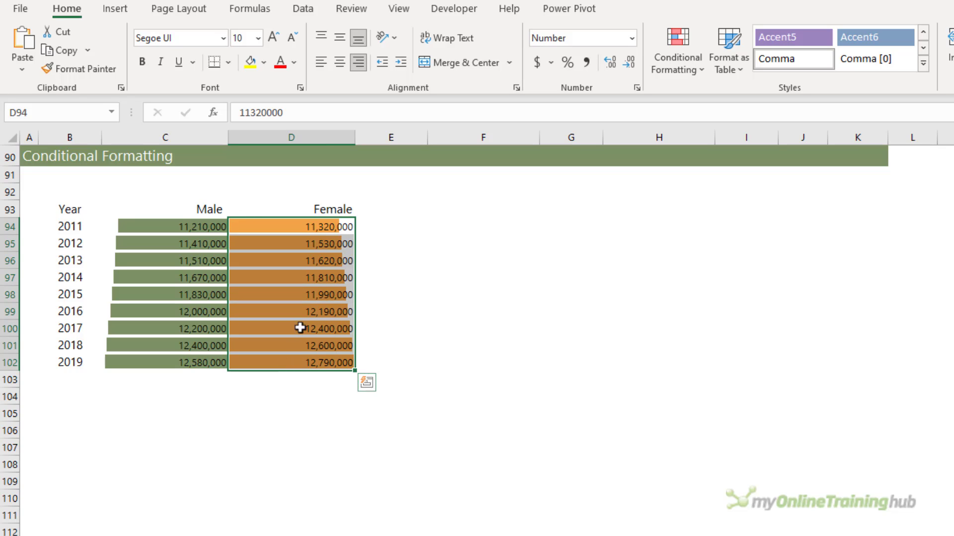
pyautogui.click(399, 62)
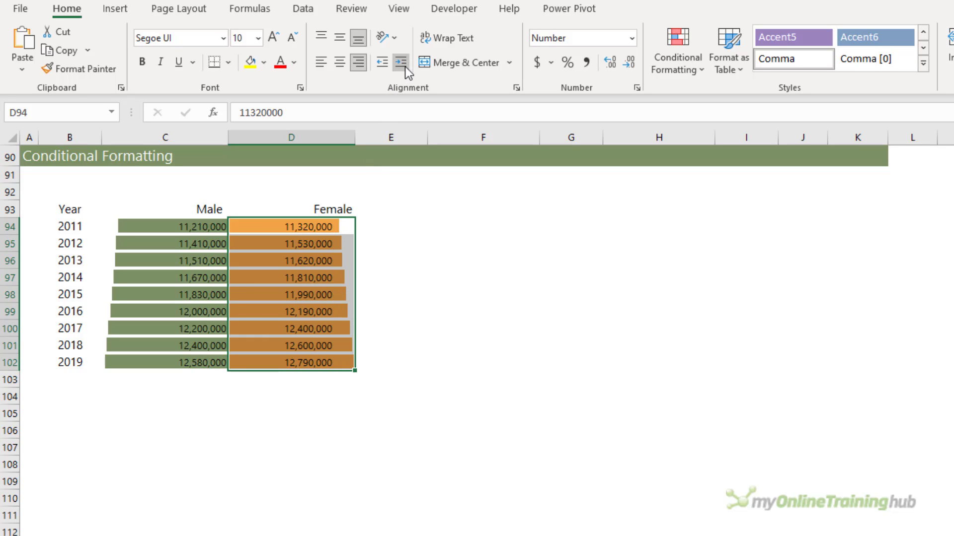
pyautogui.click(401, 63)
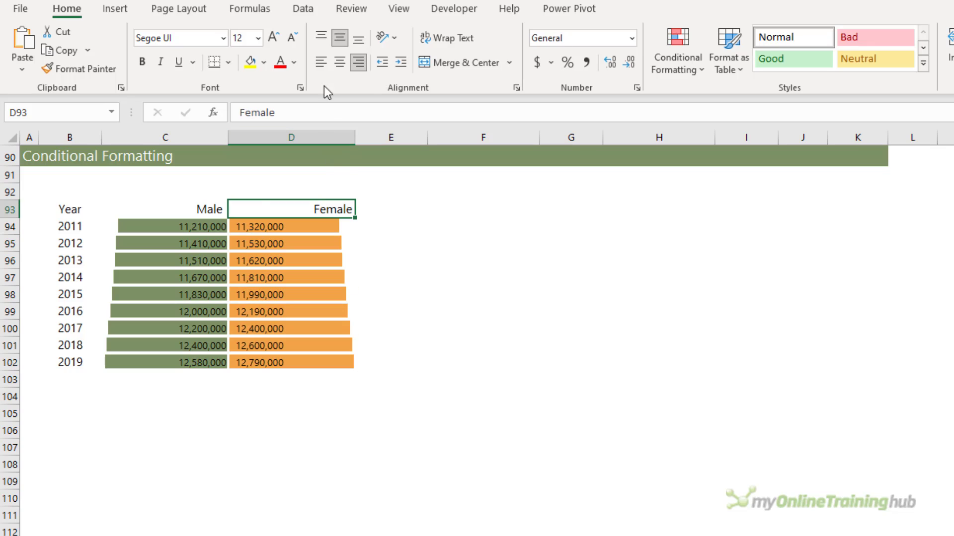
pyautogui.click(320, 62)
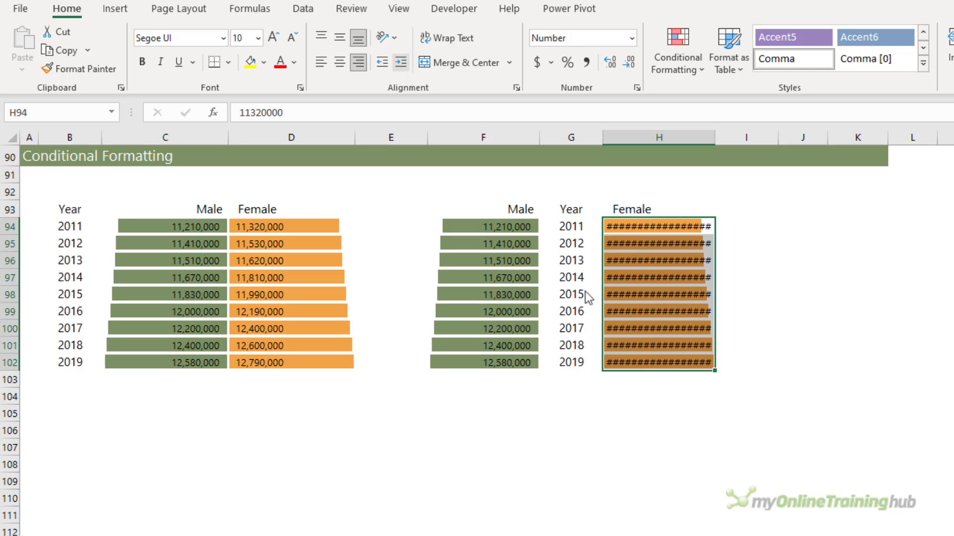
# Widen column H so the second pyramid's Female figures show with orange bars instead of ####.
pyautogui.click(381, 62)
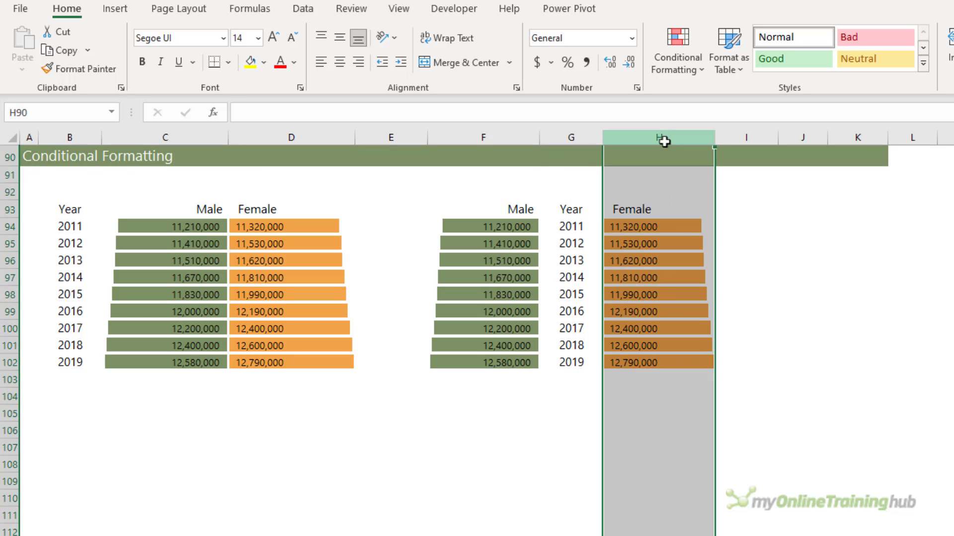
# Set the second pyramid's Male and Female columns F and H to width 20.
pyautogui.click(483, 138)
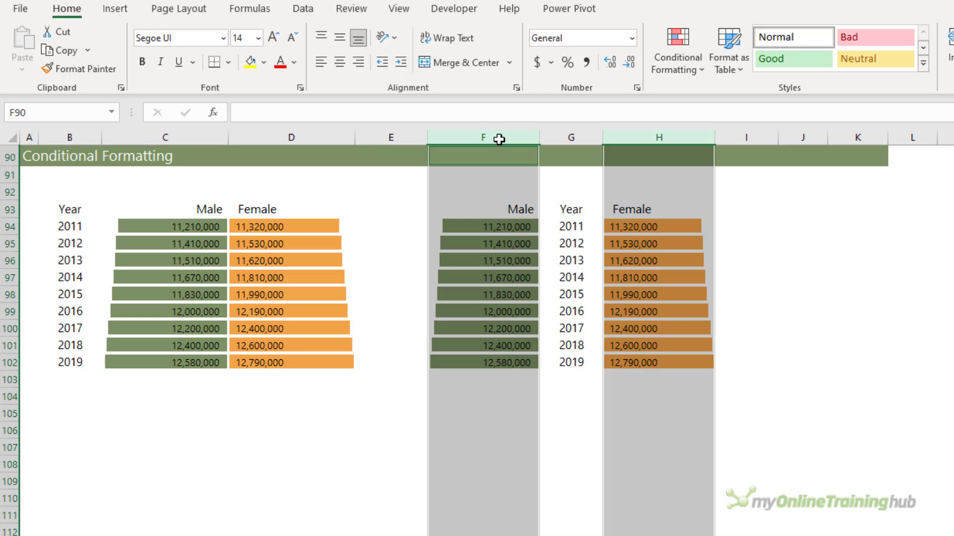
pyautogui.rightClick(482, 139)
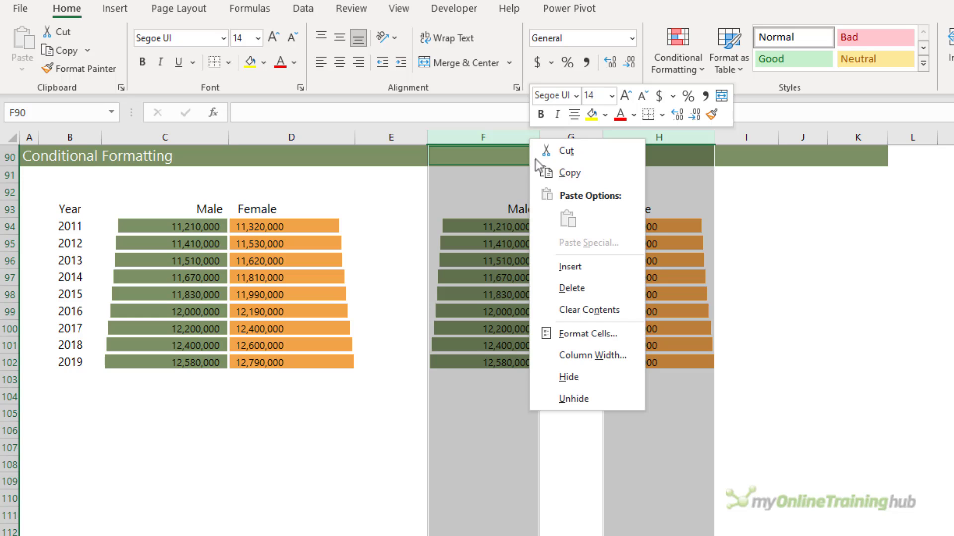
pyautogui.click(592, 355)
pyautogui.write('20')
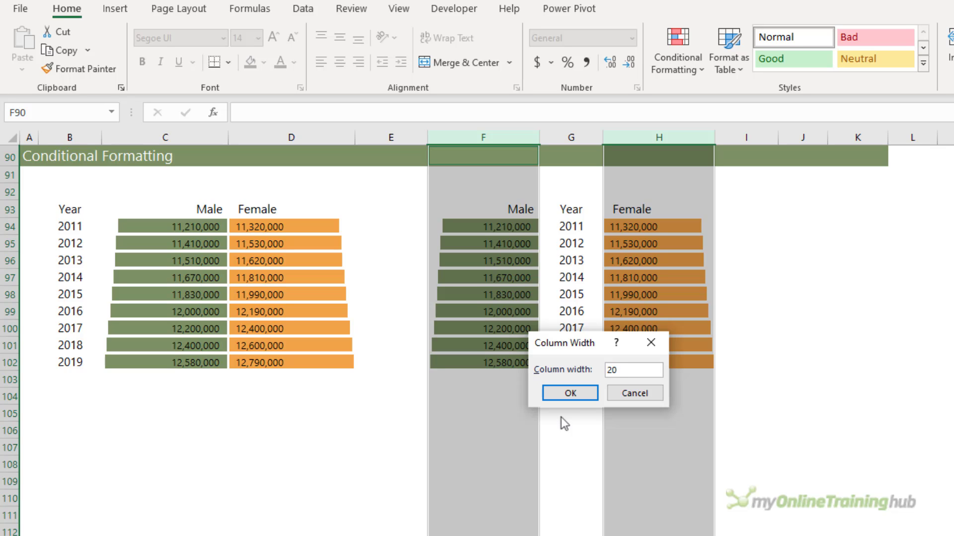
pyautogui.click(568, 393)
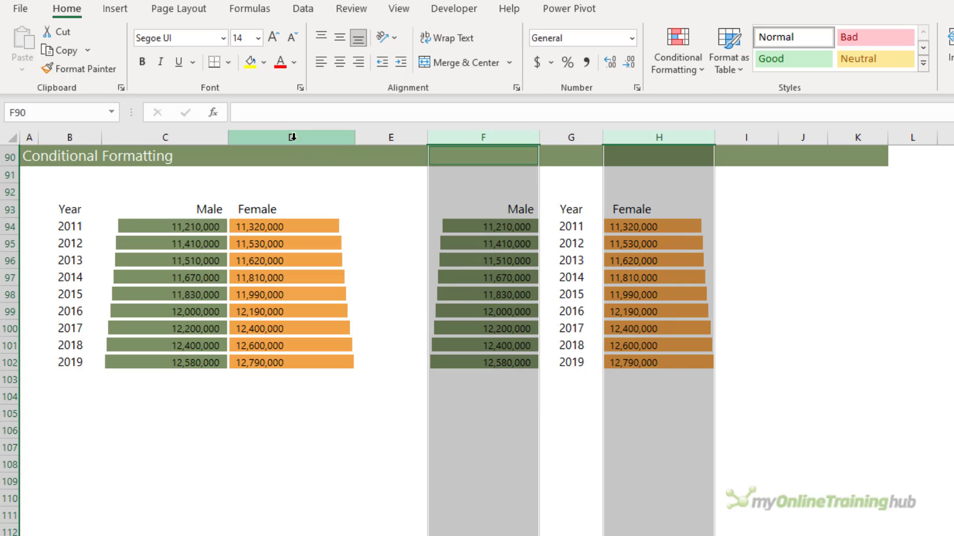
# Select the first pyramid's Male and Female columns and resize them together.
pyautogui.click(290, 137)
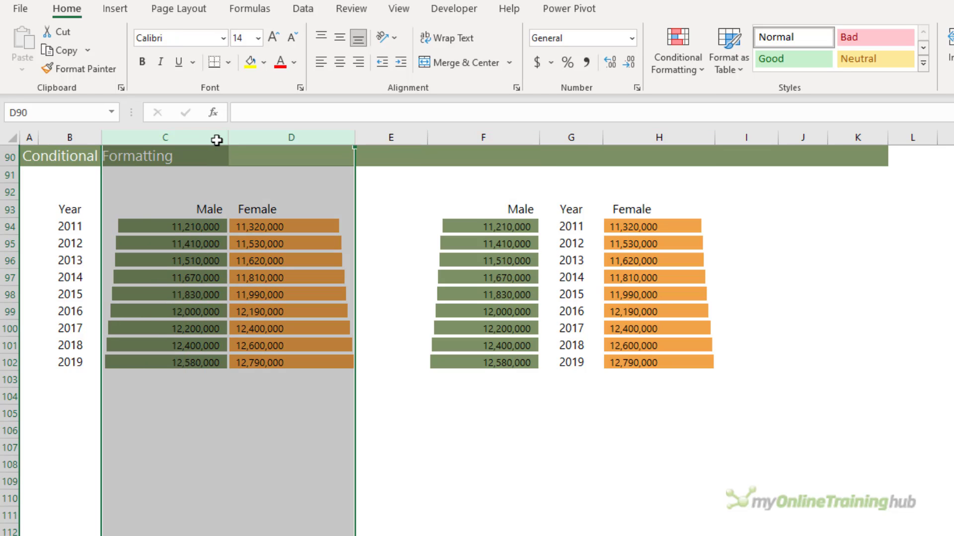
pyautogui.moveTo(219, 138); pyautogui.dragTo(227, 138)
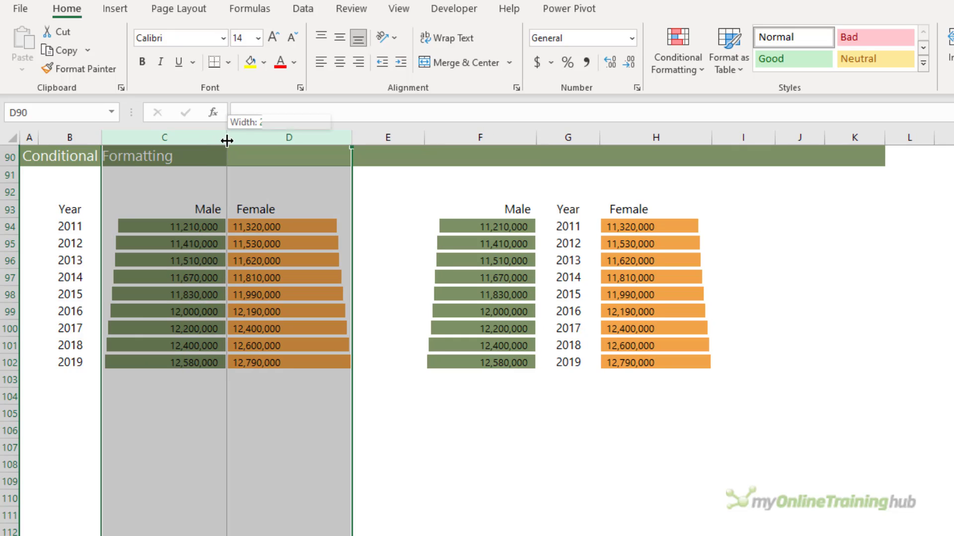